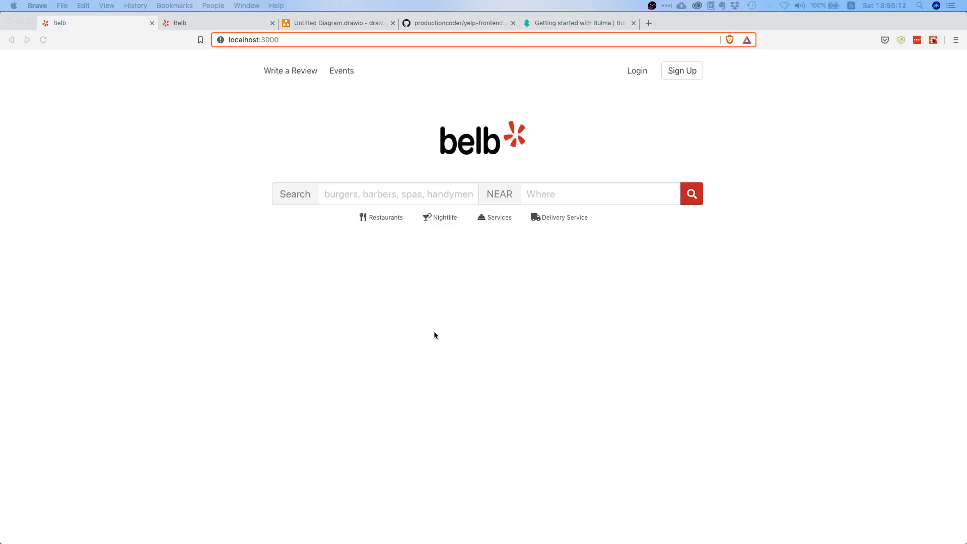
mouse_move(347, 336)
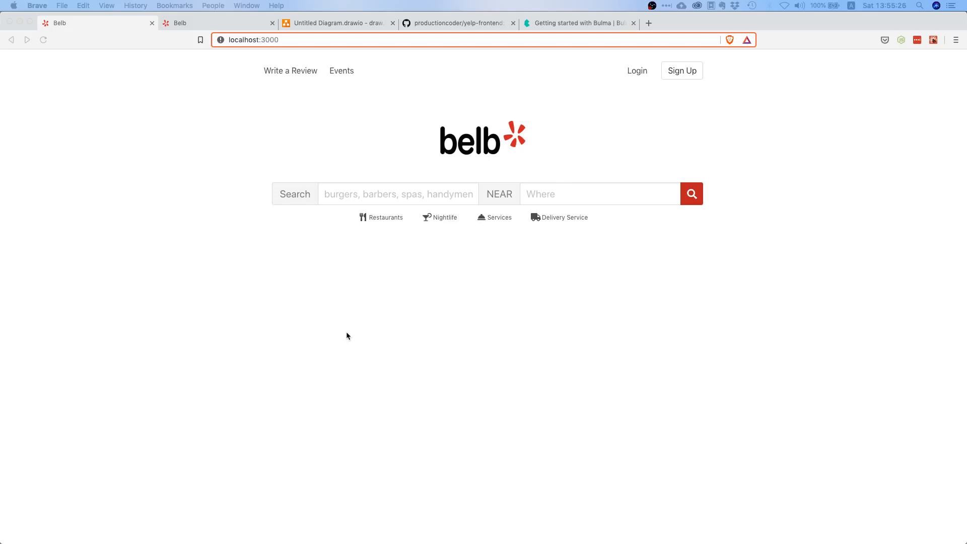
mouse_move(437, 334)
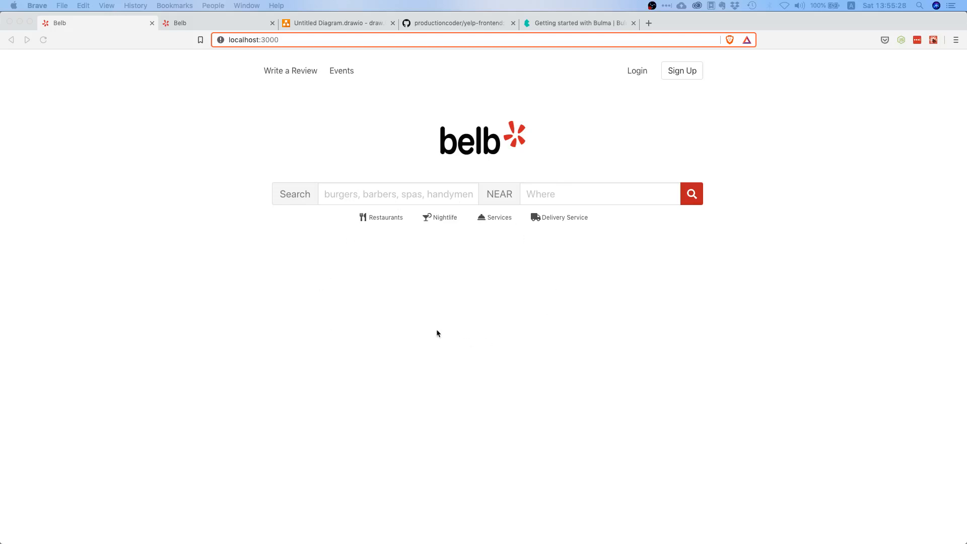
mouse_move(485, 350)
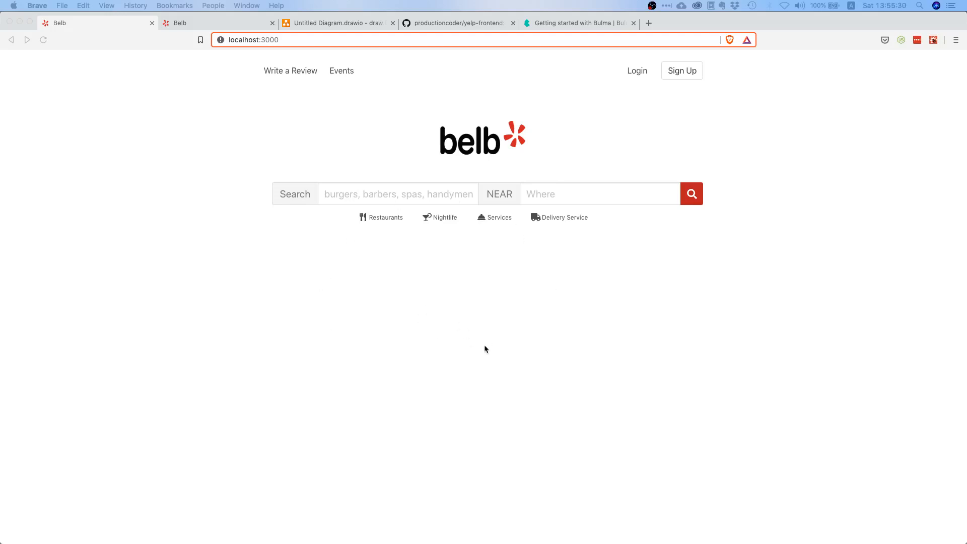
mouse_move(430, 356)
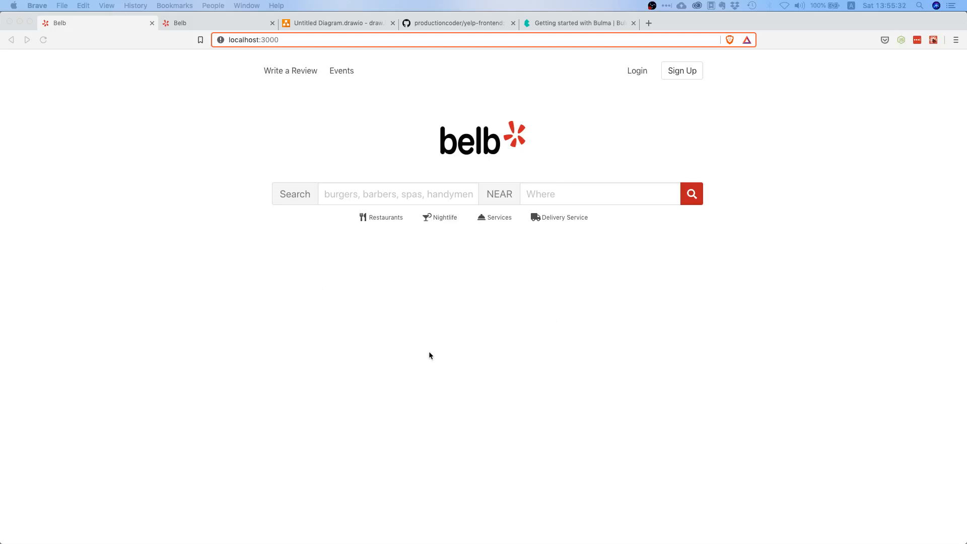
mouse_move(384, 342)
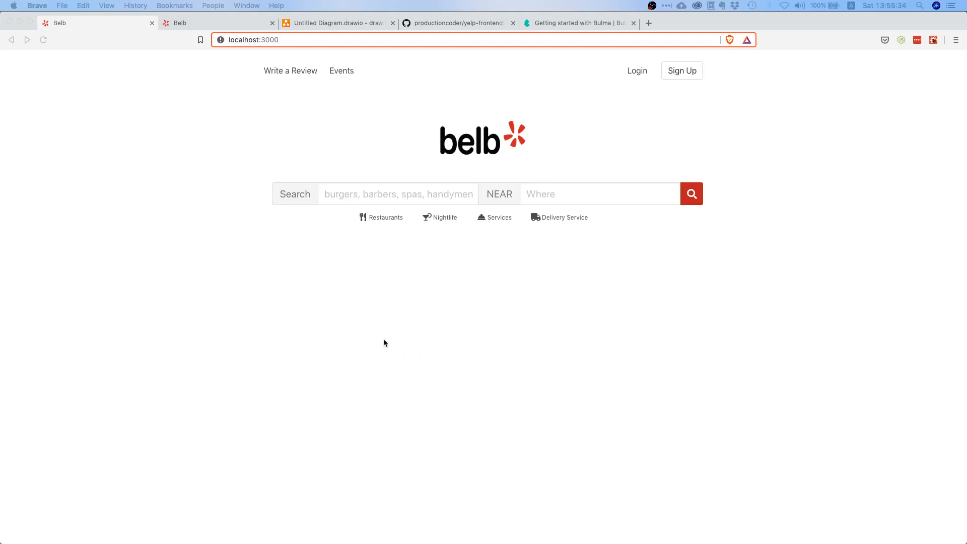
mouse_move(352, 240)
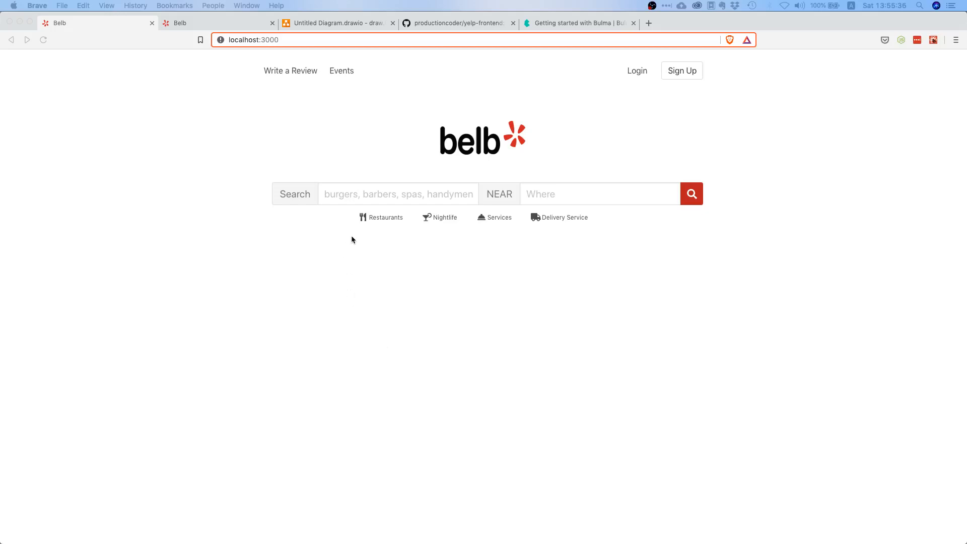
Search Belb for burgers near berlin and scroll through the 542 Berlin burger results
left_click(399, 193)
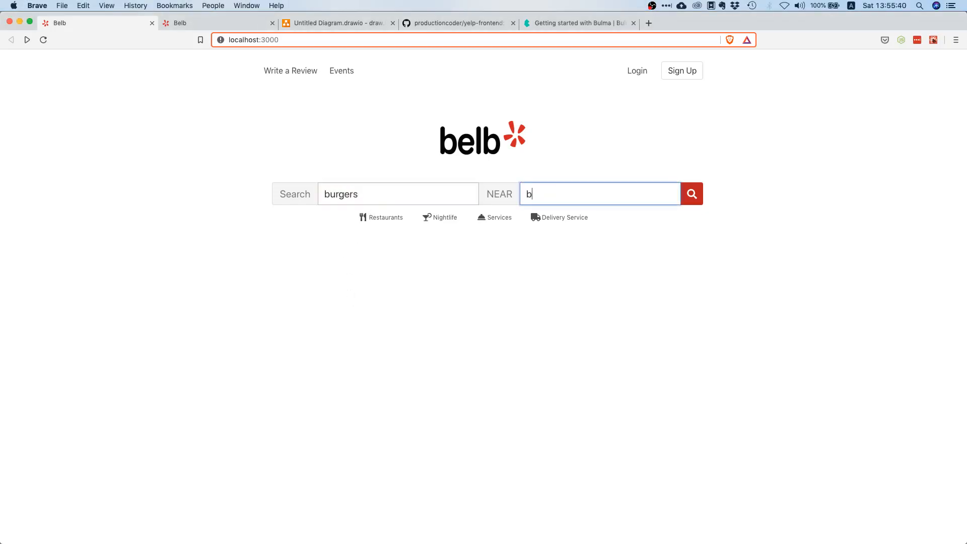
left_click(690, 193)
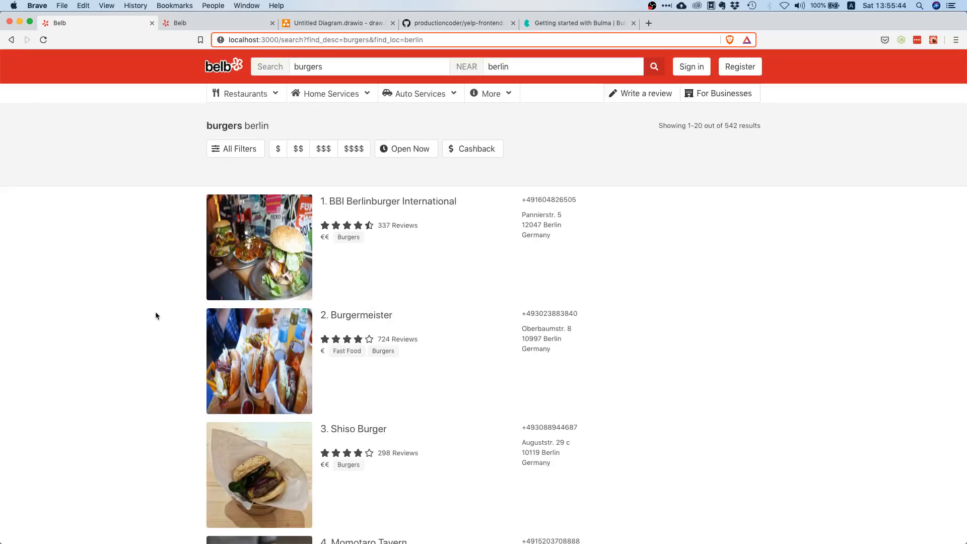
scroll("down", 3)
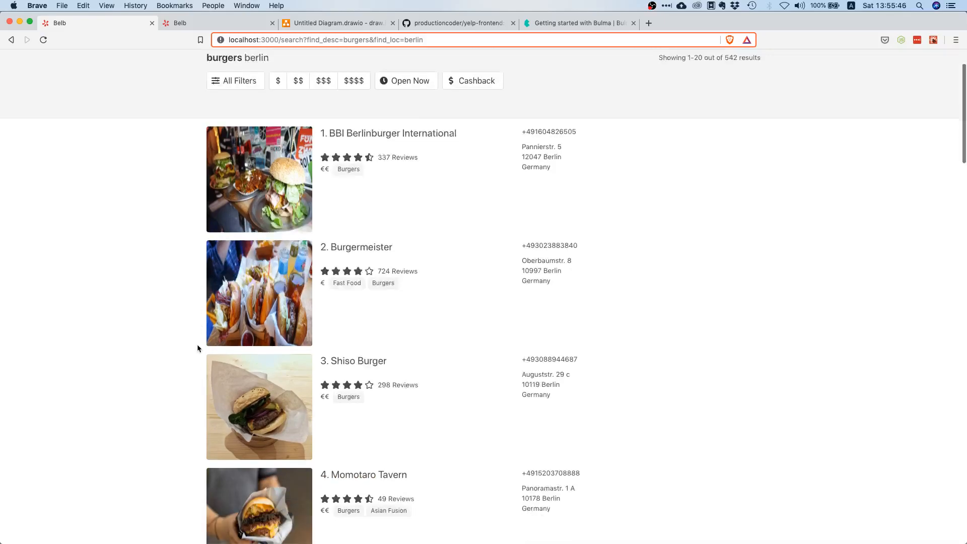
scroll("down", 3)
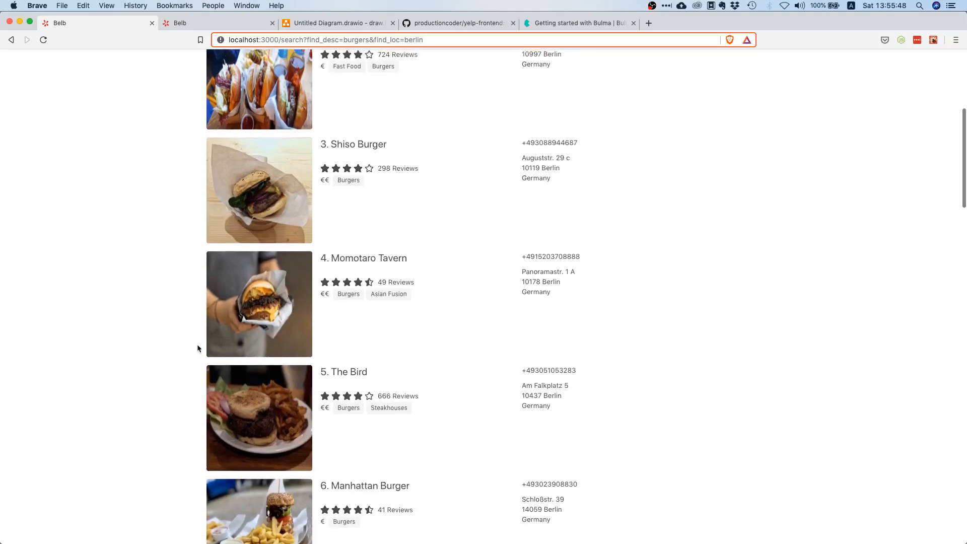
scroll("up", 3)
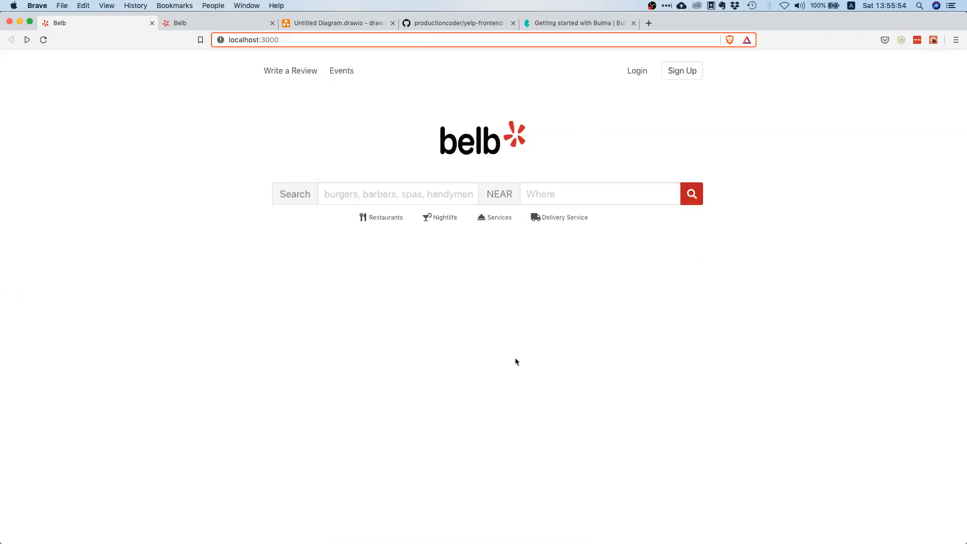
mouse_move(544, 292)
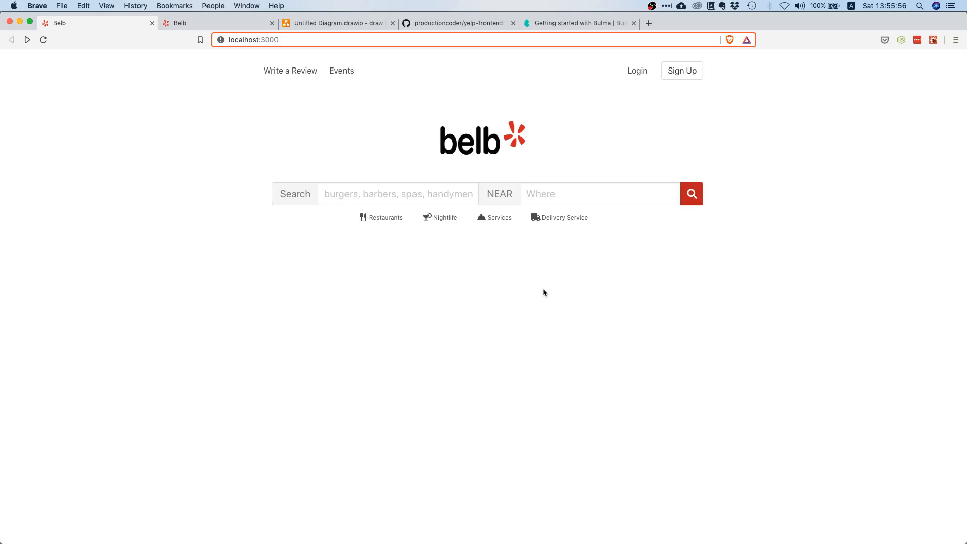
mouse_move(465, 383)
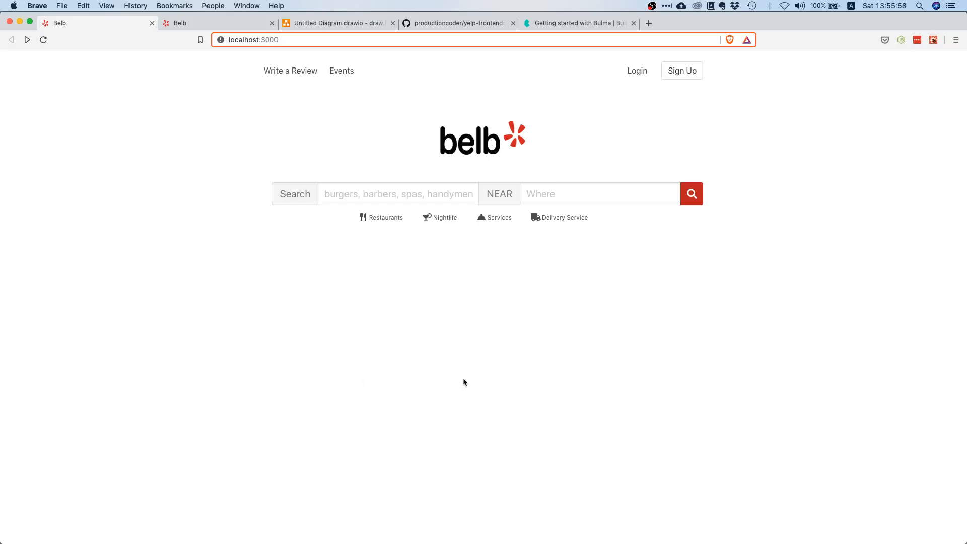
mouse_move(361, 353)
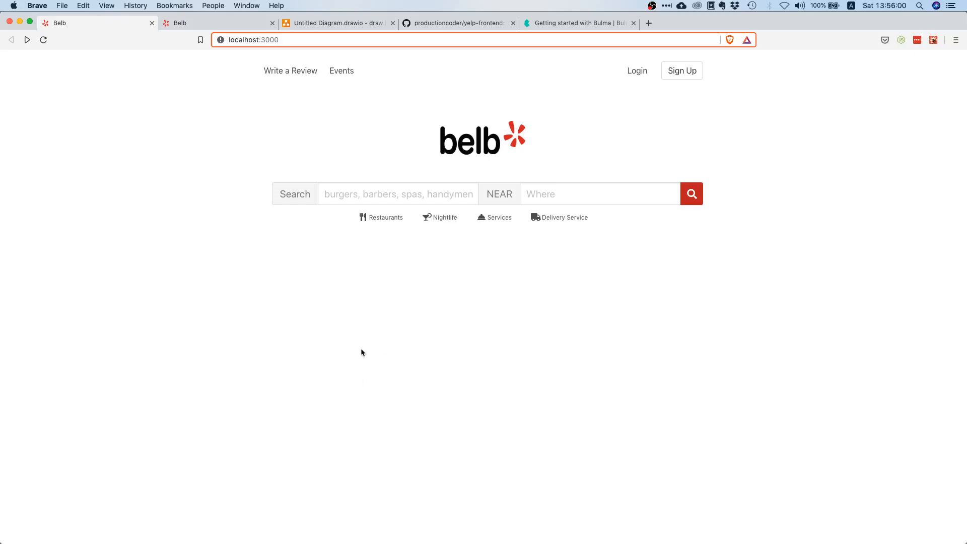
mouse_move(232, 281)
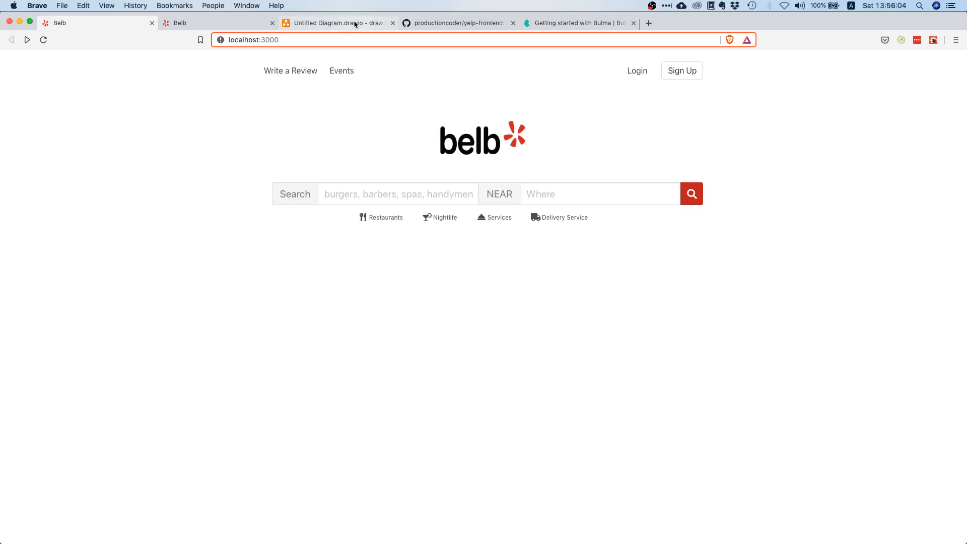
Review the Belb landing-page wireframe's logo and search-bar blocks, comparing with the burger results page
left_click(337, 23)
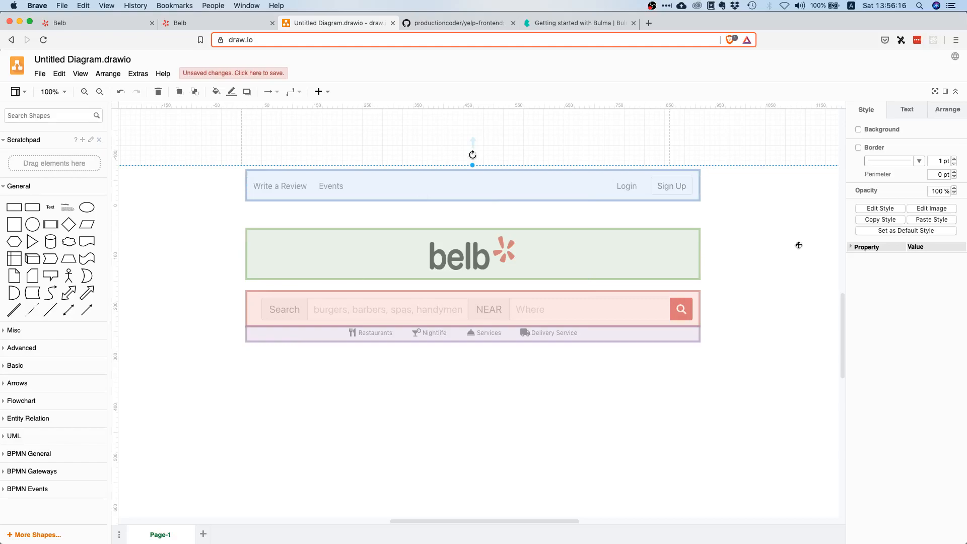
mouse_move(739, 256)
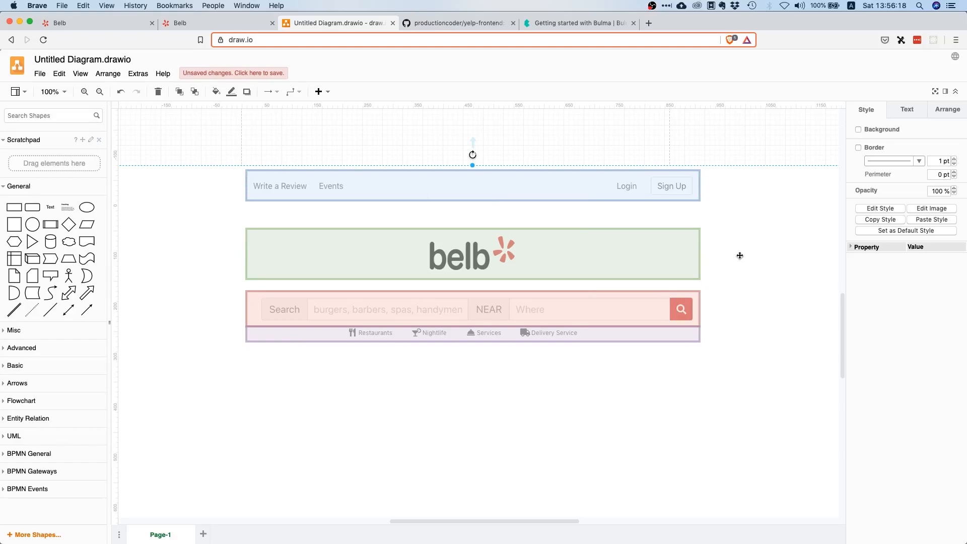
mouse_move(227, 200)
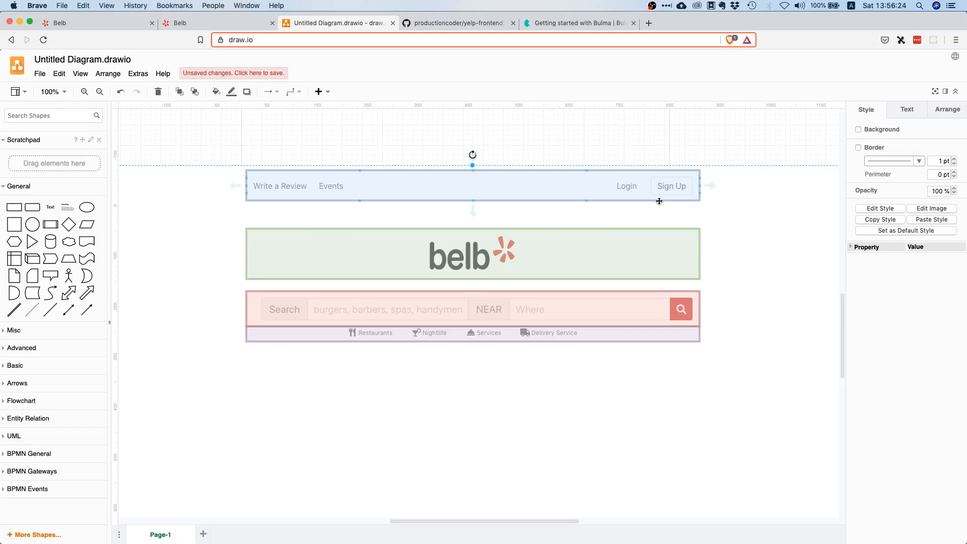
mouse_move(294, 190)
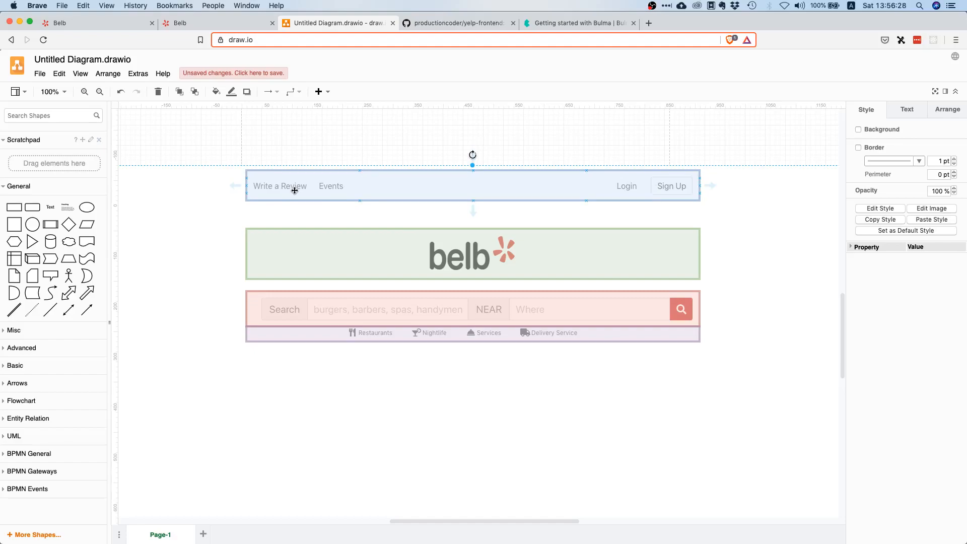
left_click(496, 267)
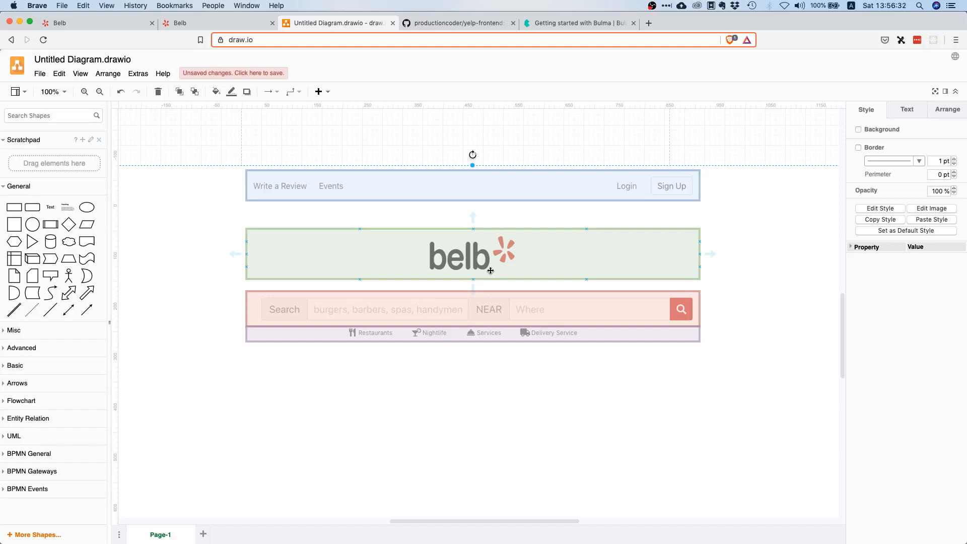
left_click(414, 323)
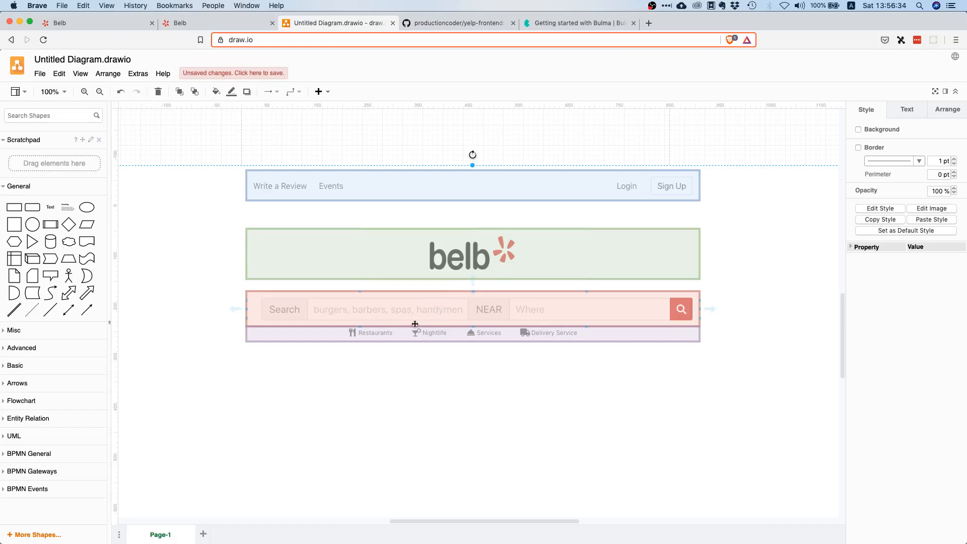
mouse_move(370, 304)
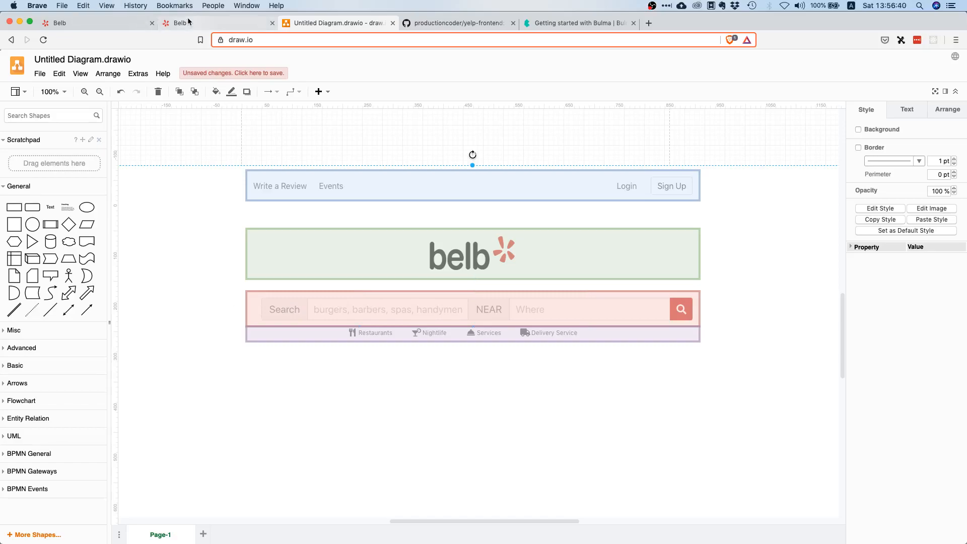
left_click(180, 23)
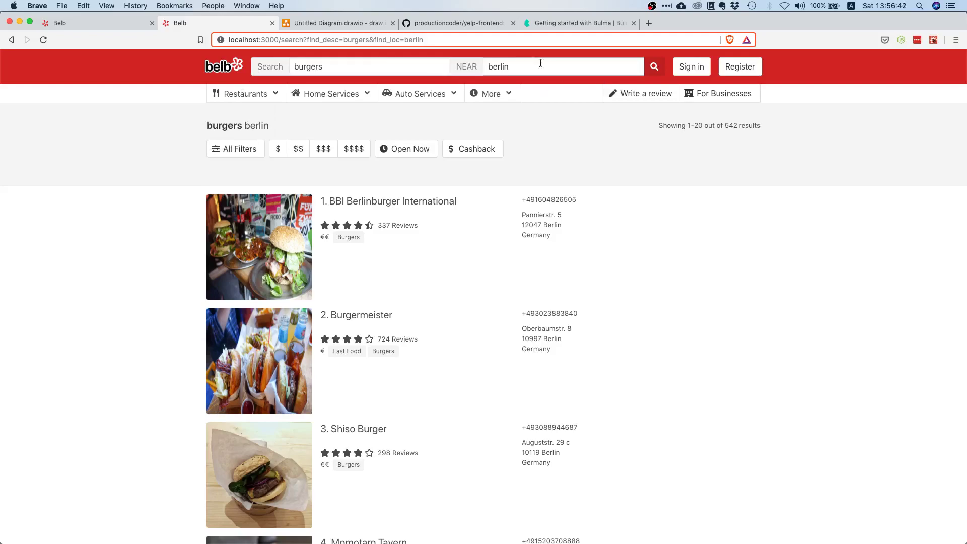
left_click(336, 23)
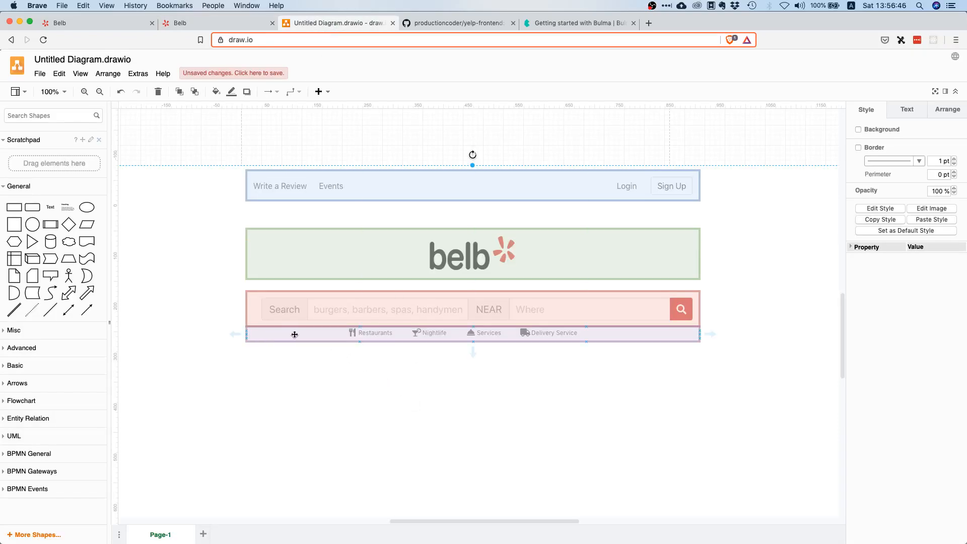
mouse_move(373, 335)
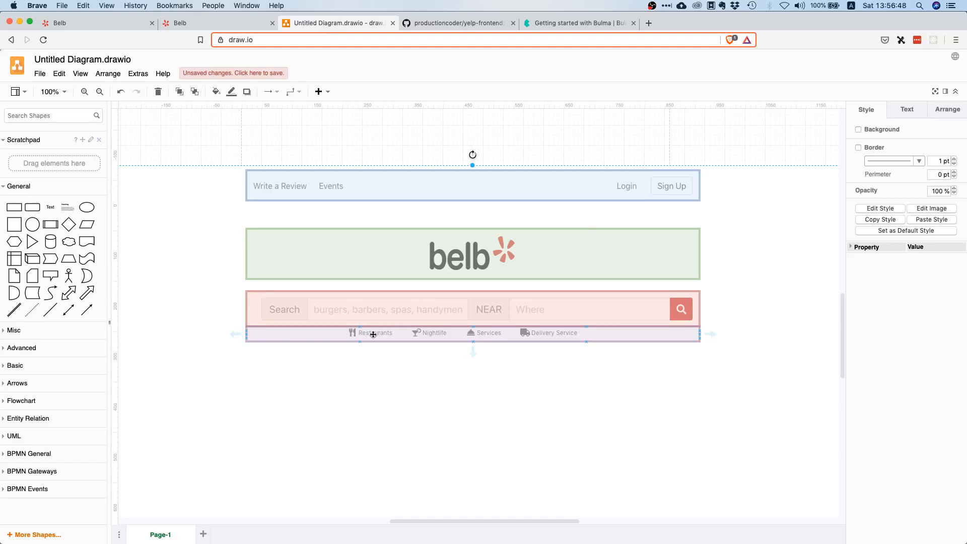
mouse_move(413, 334)
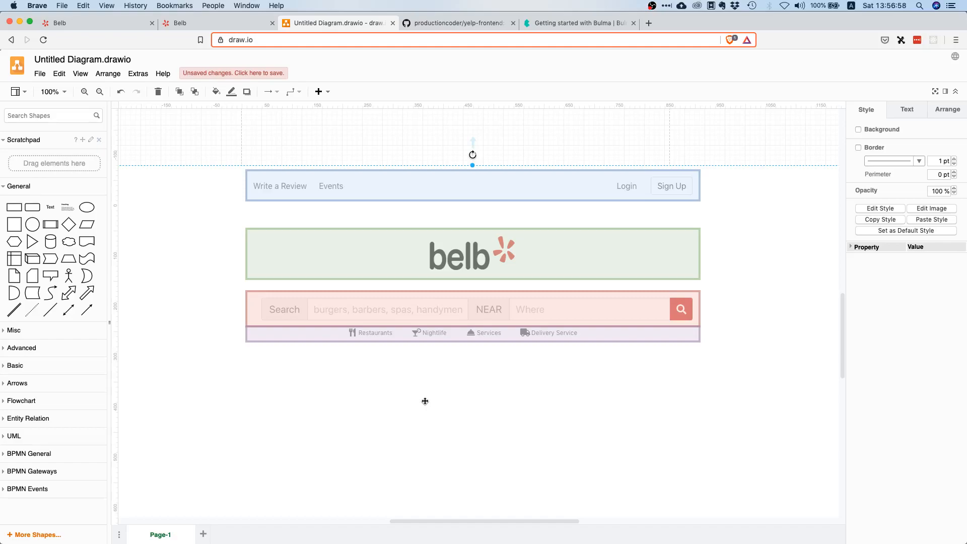
mouse_move(425, 401)
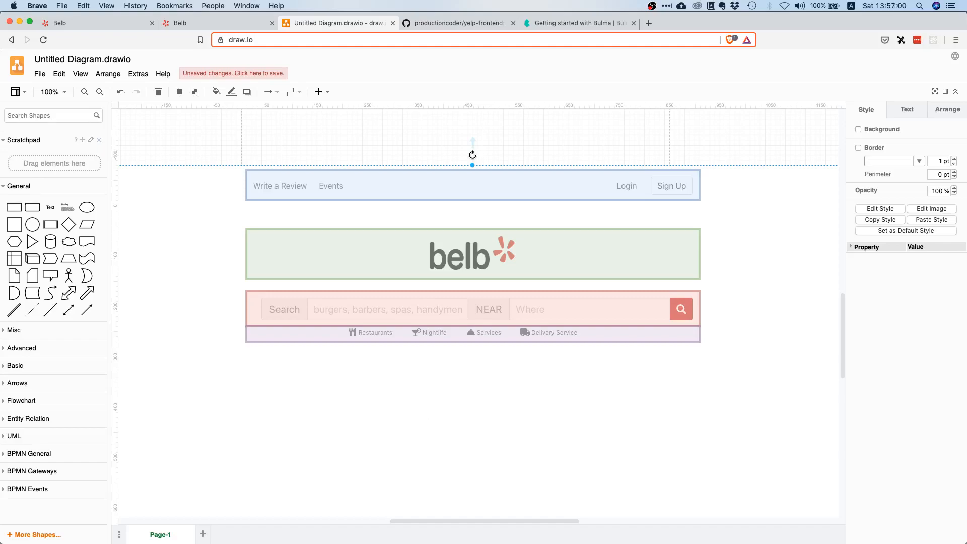
mouse_move(650, 388)
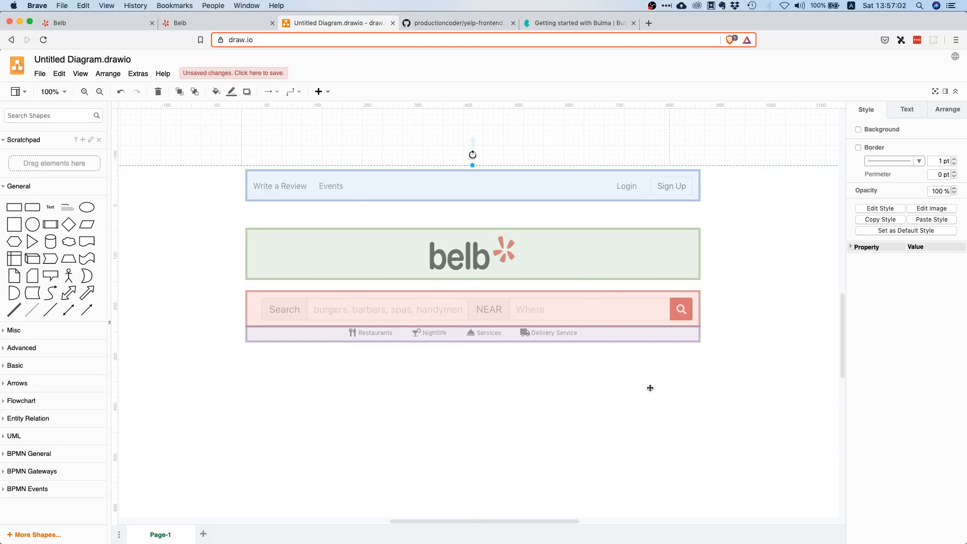
mouse_move(406, 384)
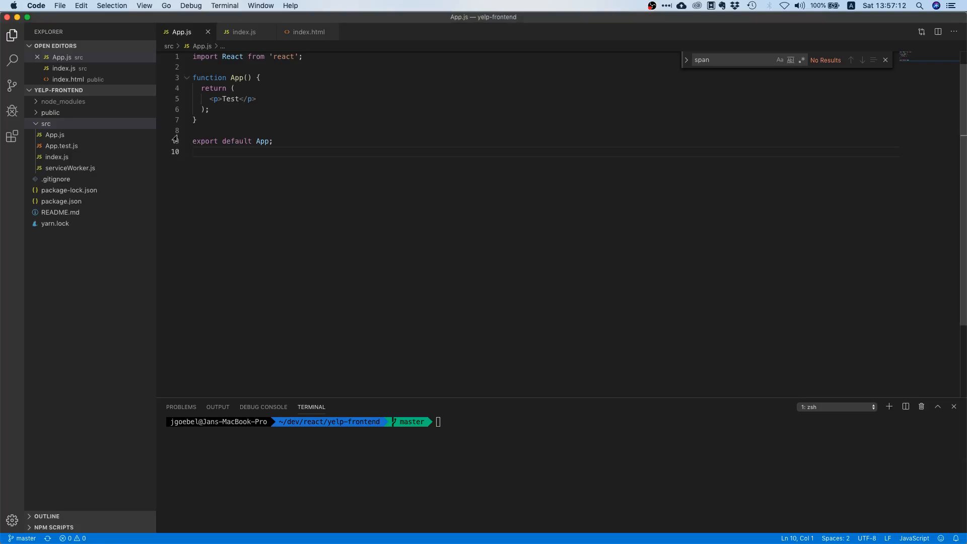
Create a LandingPage folder inside src
left_click(46, 123)
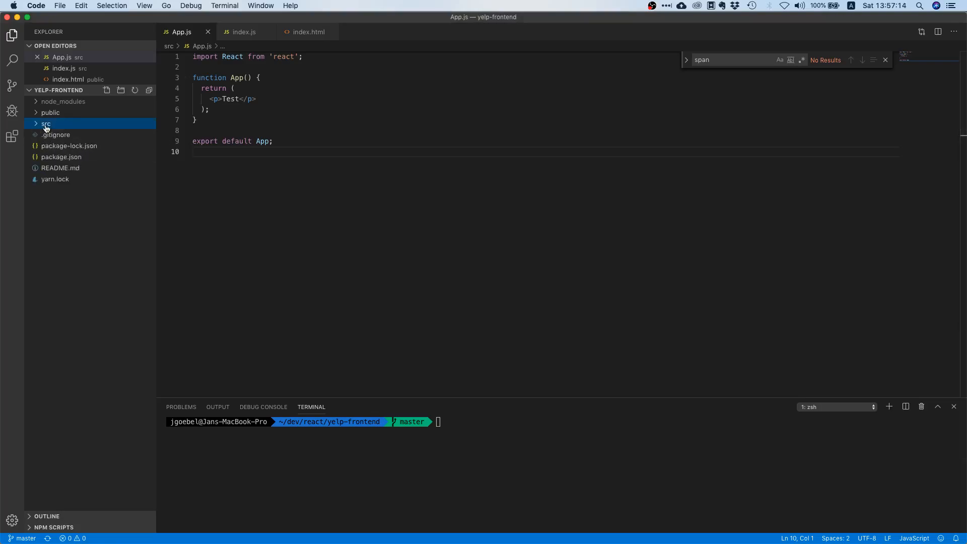
left_click(45, 123)
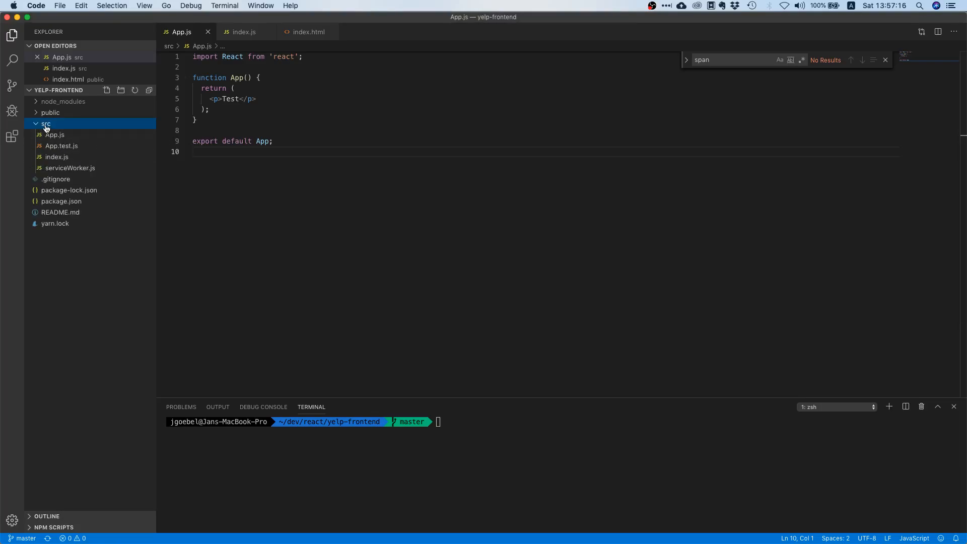
left_click(106, 90)
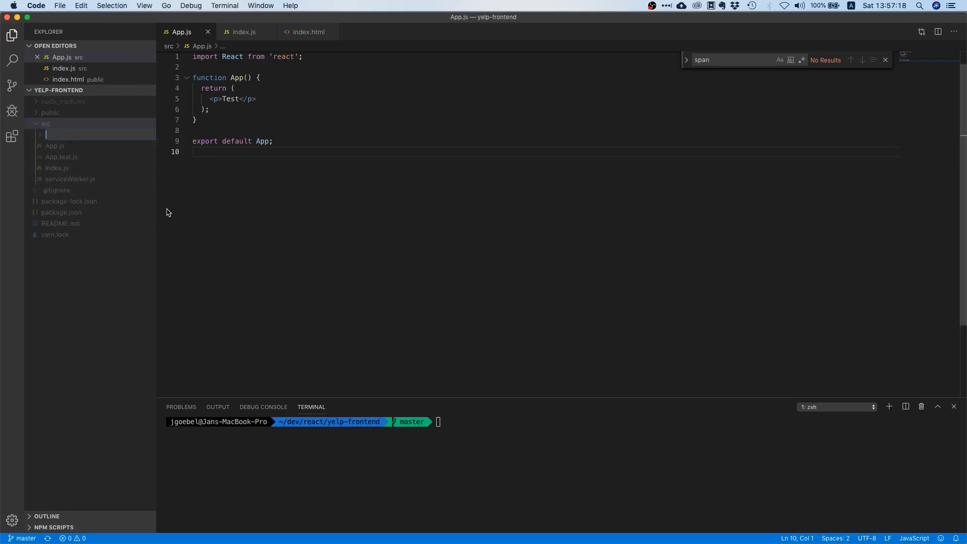
type("LandingPage")
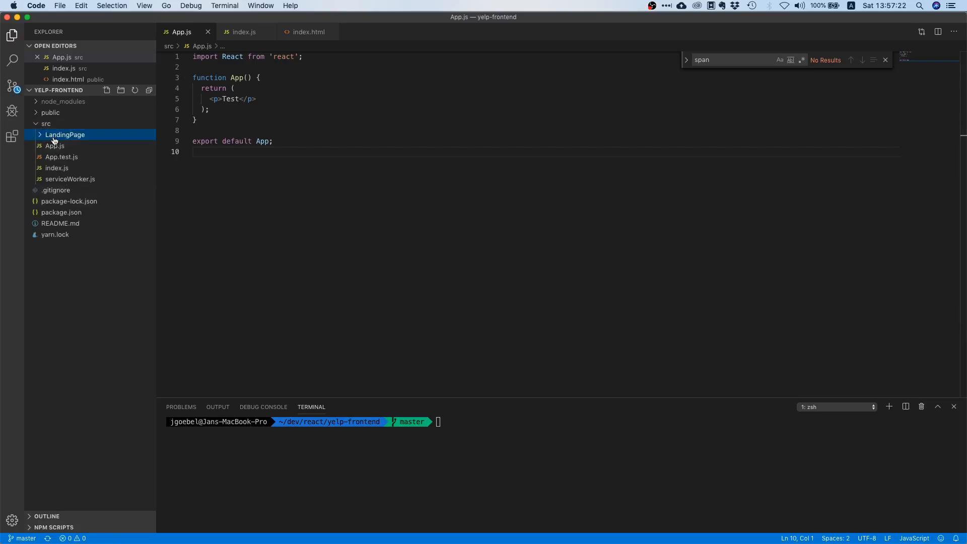
Add an empty LandingPage.js file inside the LandingPage folder
right_click(64, 134)
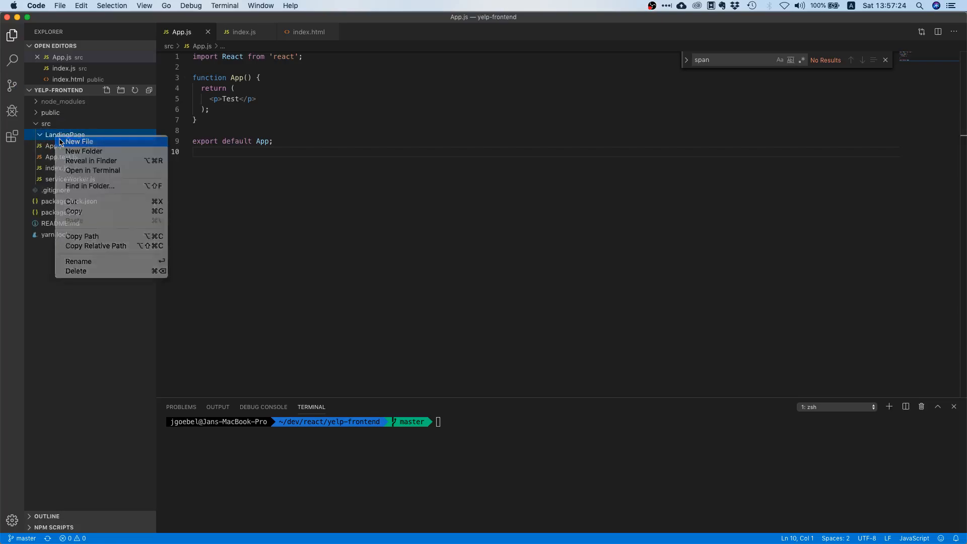
left_click(79, 141)
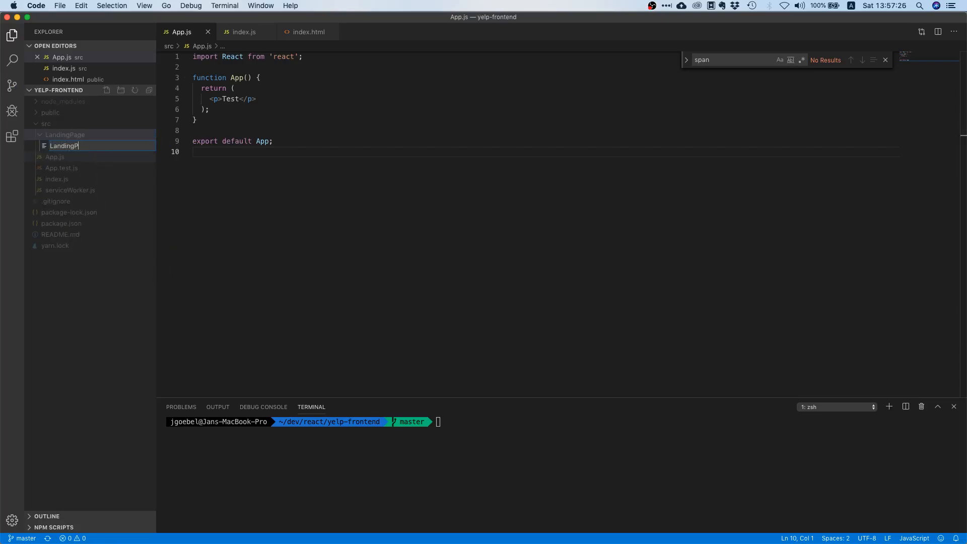
key("Return")
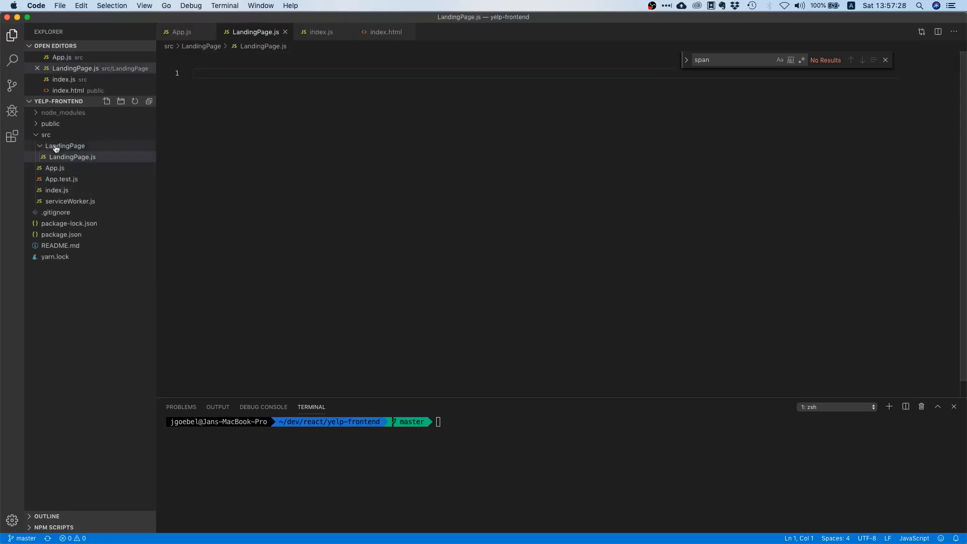
Add an empty LandingPage.module.css file to the LandingPage folder
right_click(64, 145)
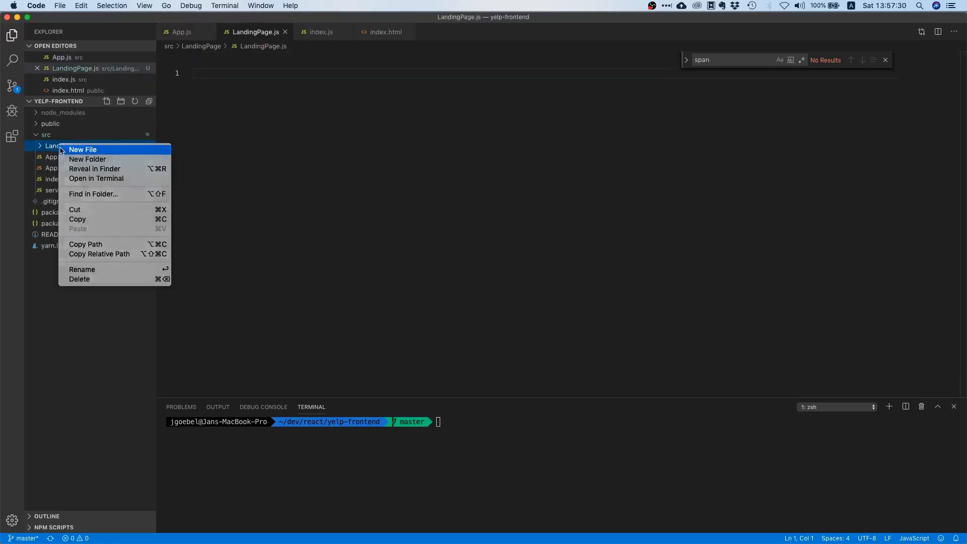
left_click(84, 149)
type("LandingPage.module.css")
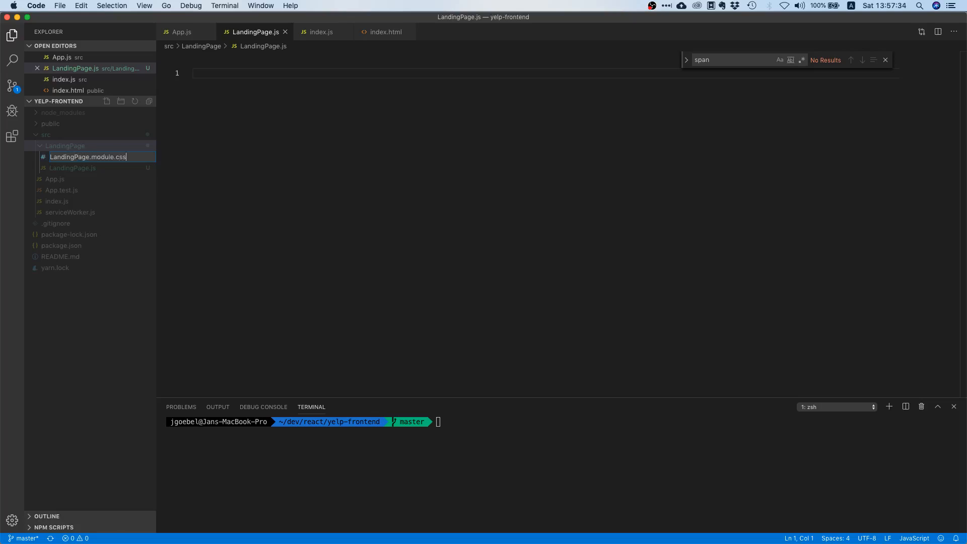
key("Return")
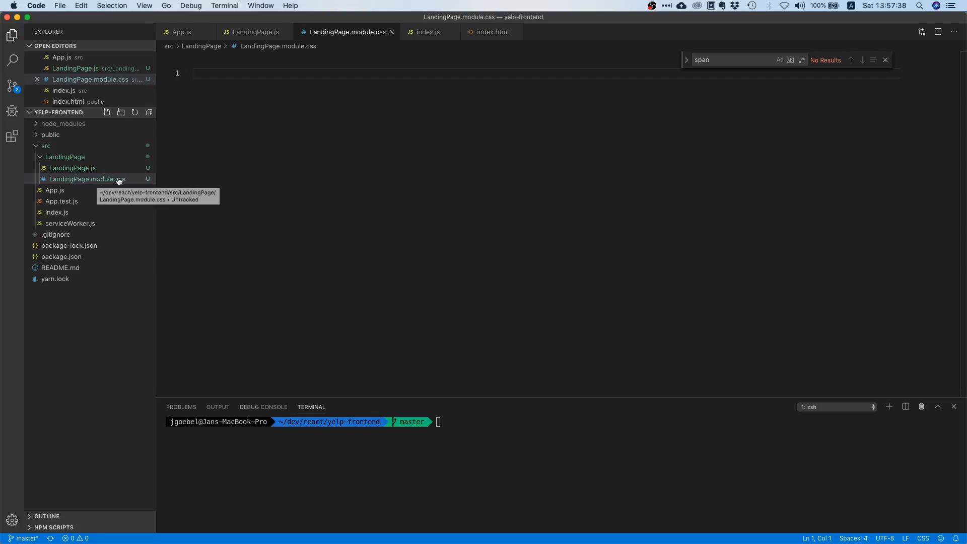
mouse_move(79, 183)
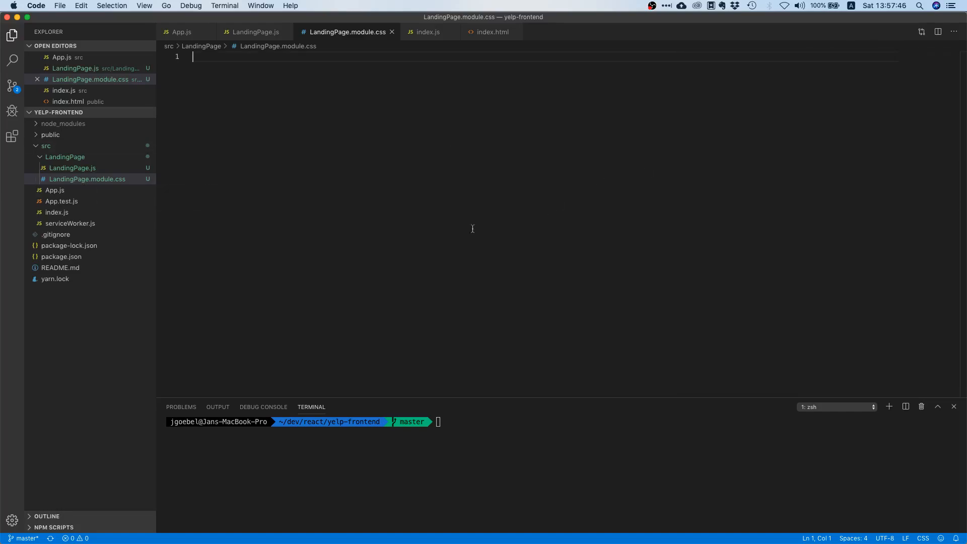
mouse_move(446, 235)
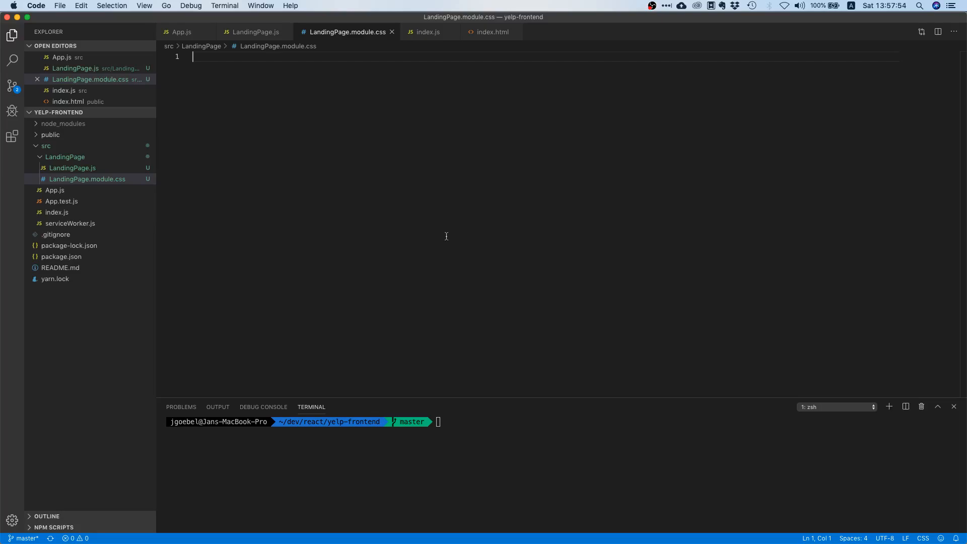
mouse_move(89, 182)
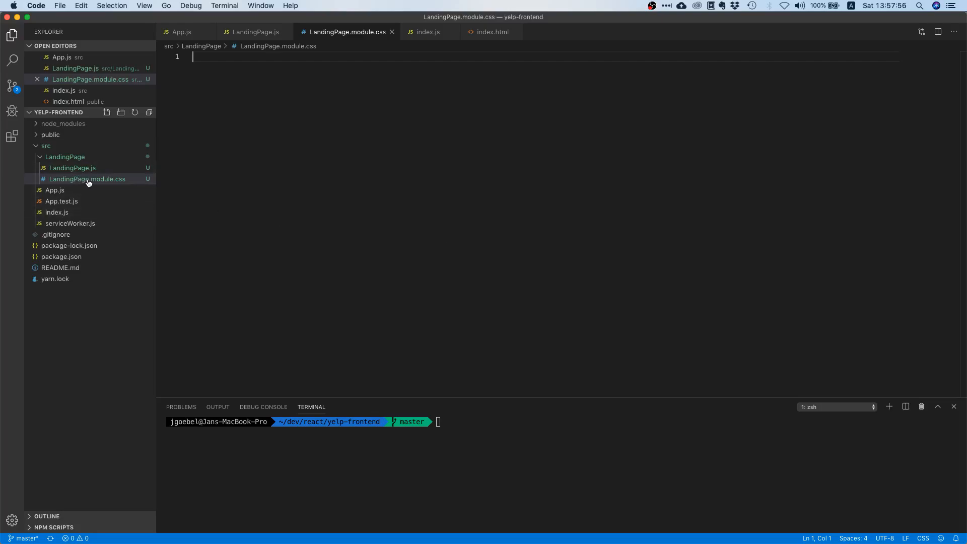
mouse_move(87, 180)
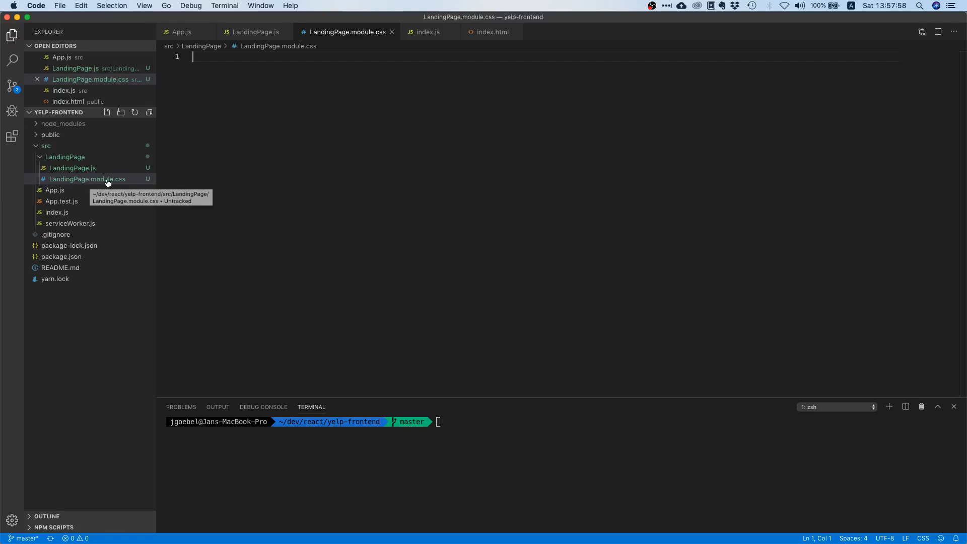
mouse_move(320, 243)
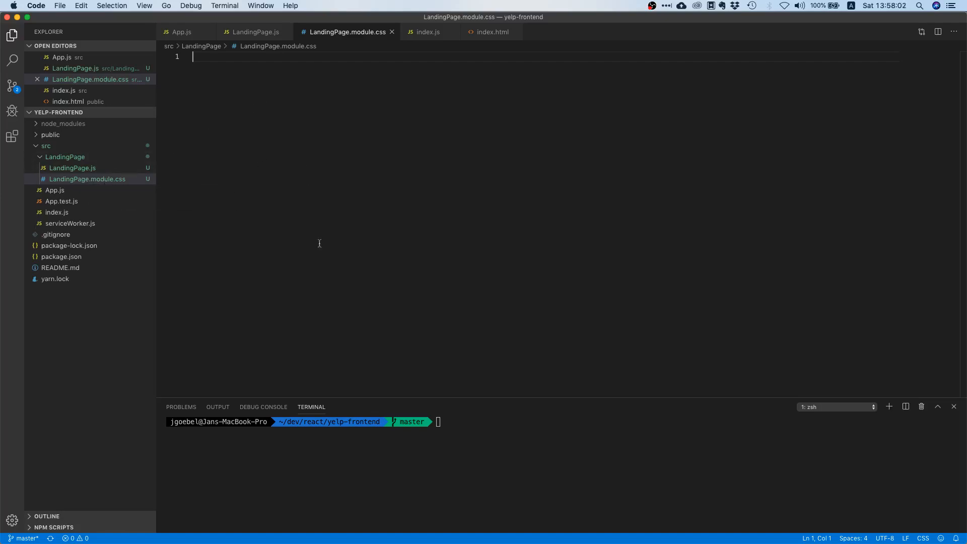
mouse_move(316, 289)
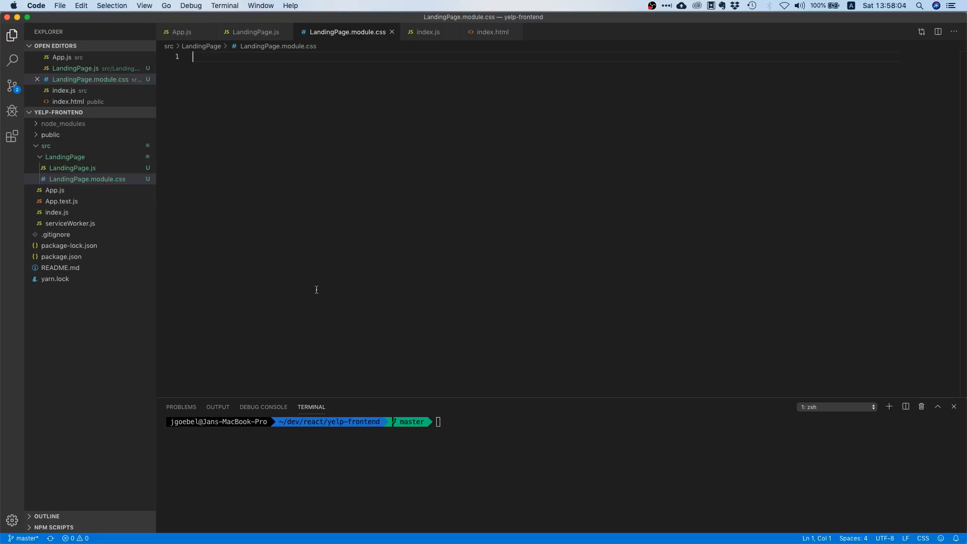
In LandingPage.js, import React and declare an exported LandingPage function
left_click(72, 168)
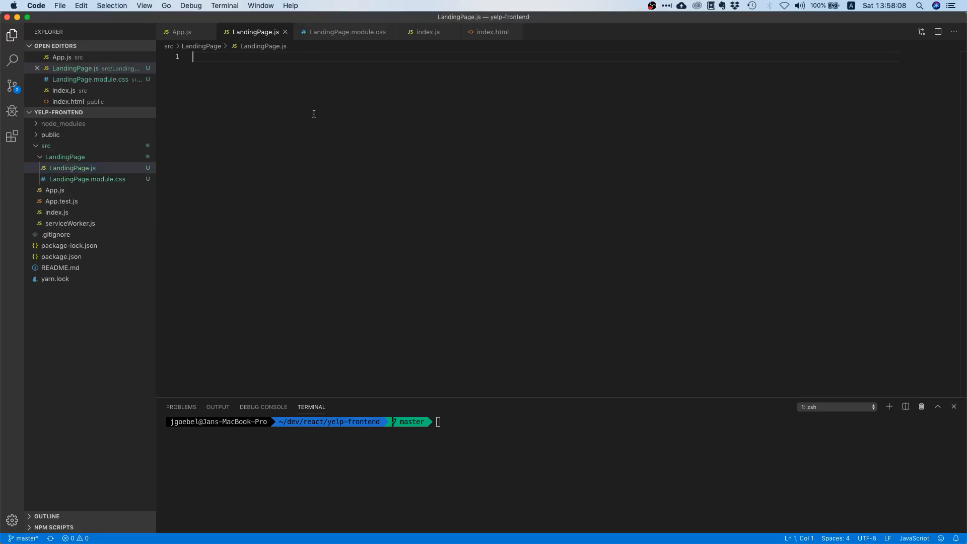
mouse_move(358, 145)
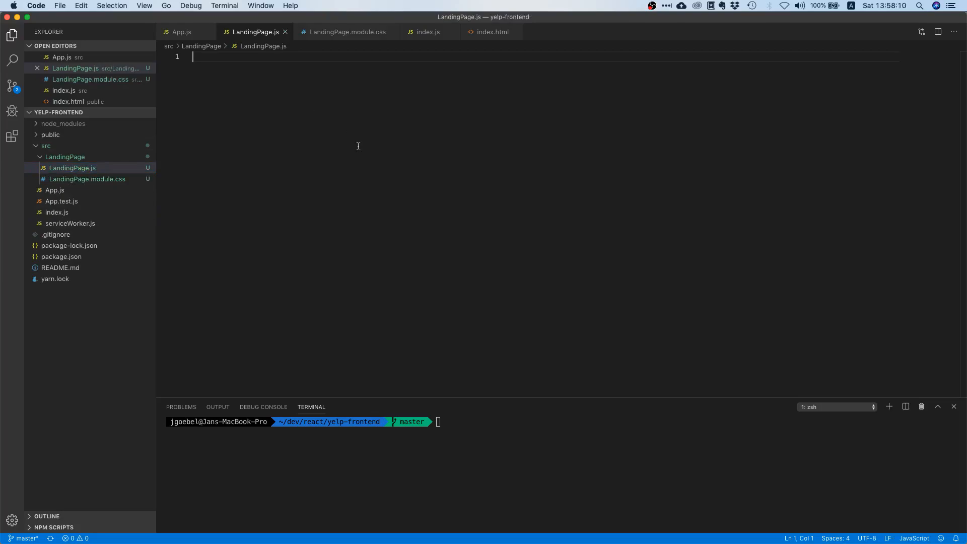
type("import React f")
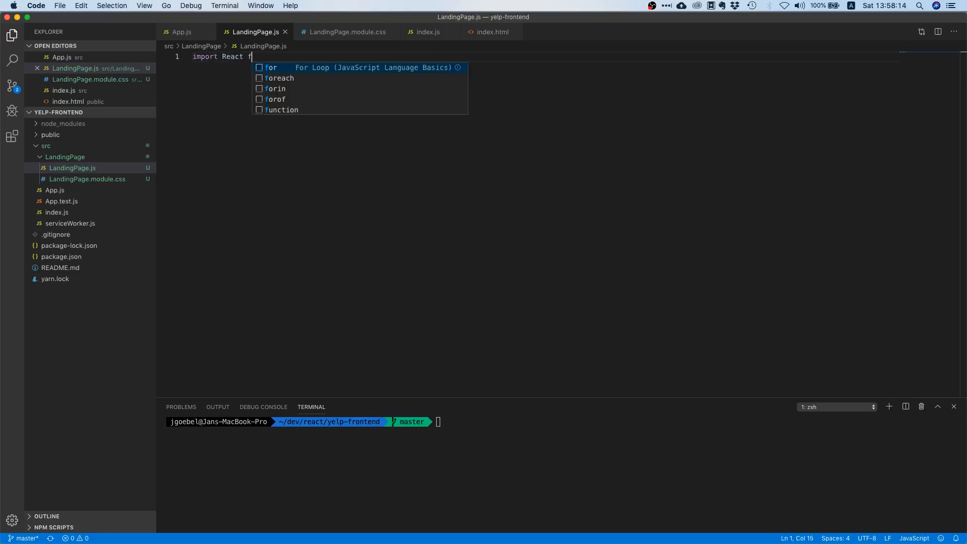
type("rom 'react';")
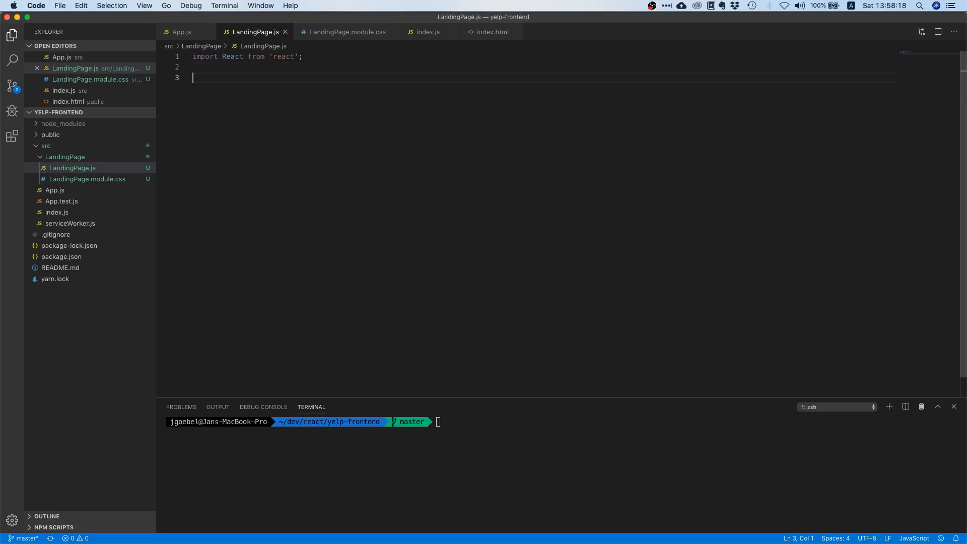
type("export")
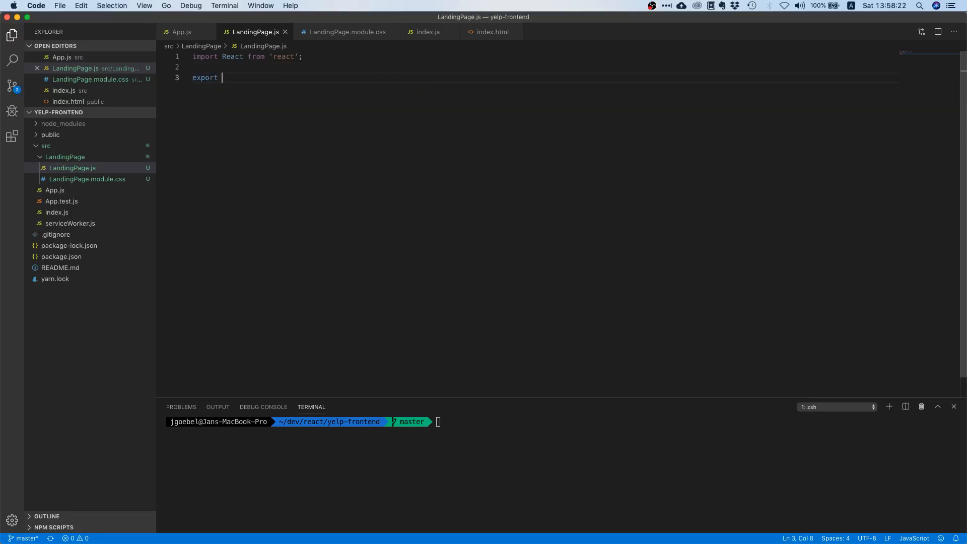
type("function")
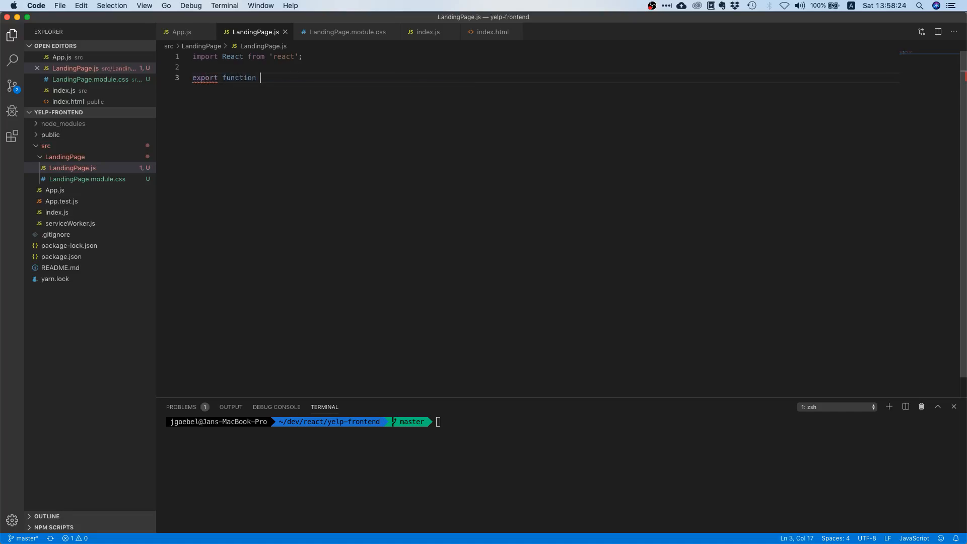
type("LandingPage() {")
type("r")
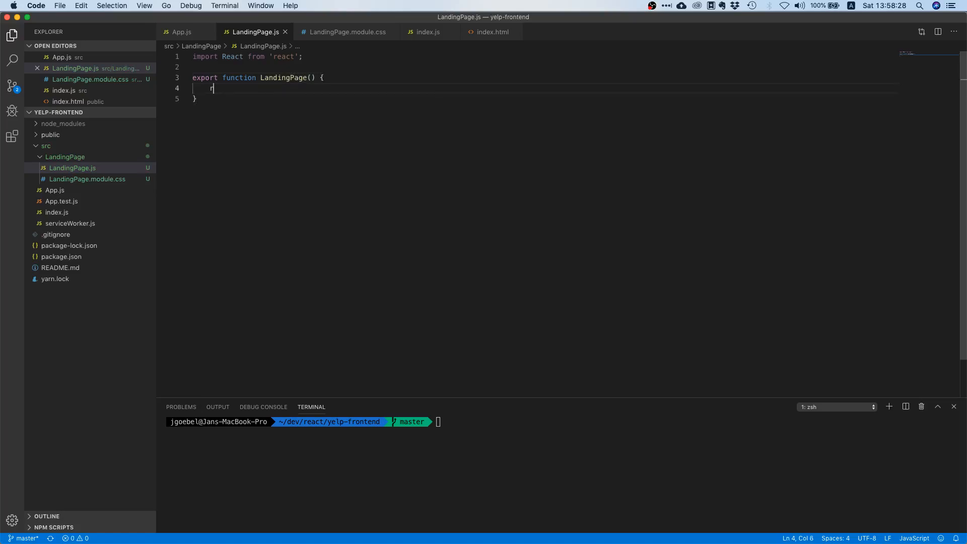
Make LandingPage return <div>LandingPage</div>
type("eturn (\\n    di")
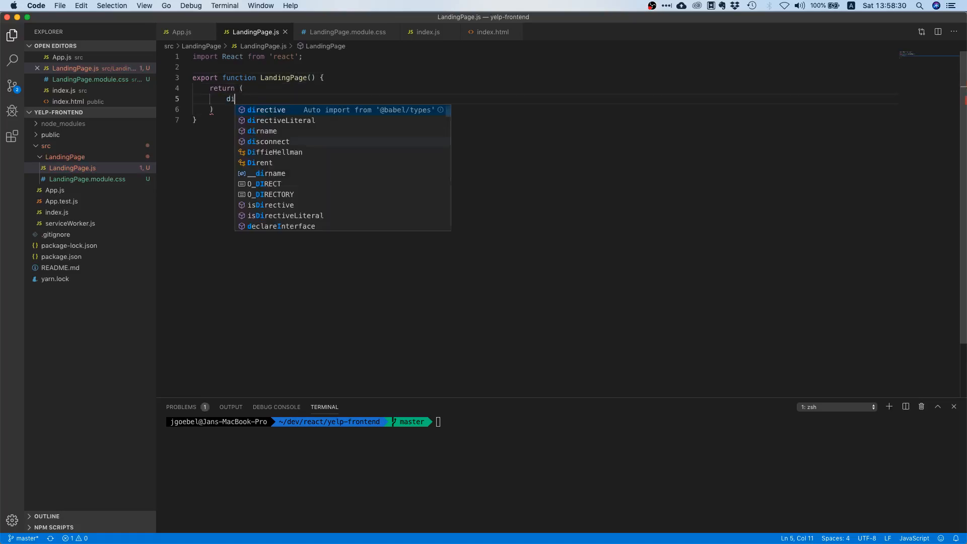
type("<div")
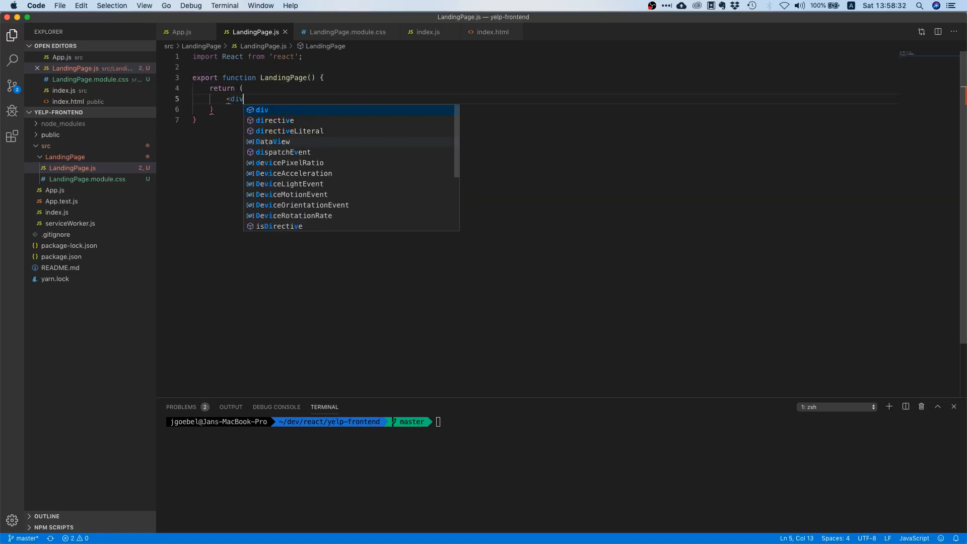
key("Escape")
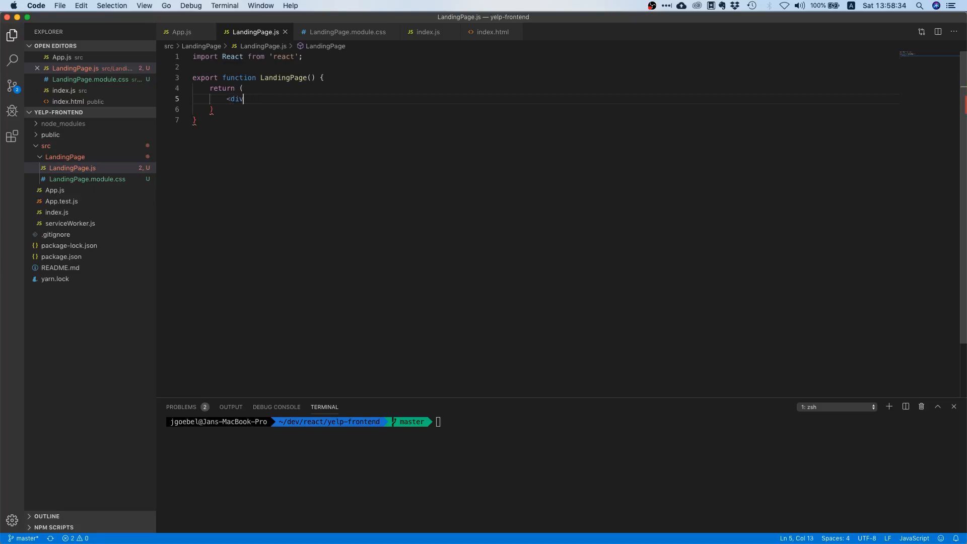
type("></div>")
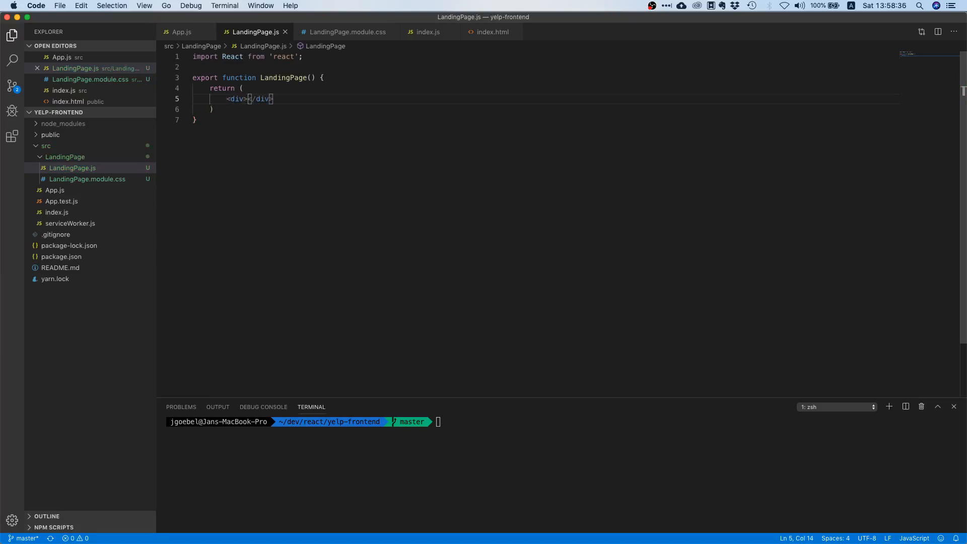
type("LandingPage")
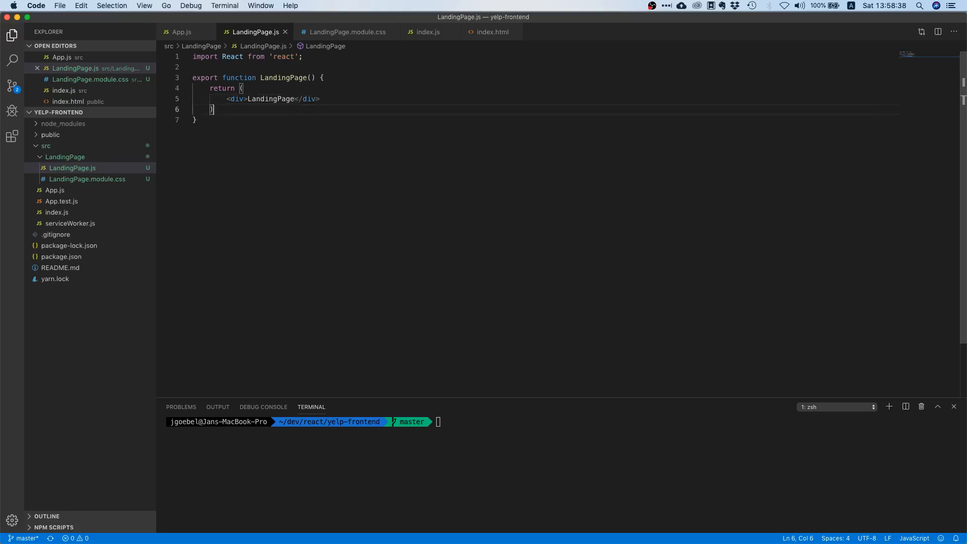
type(";")
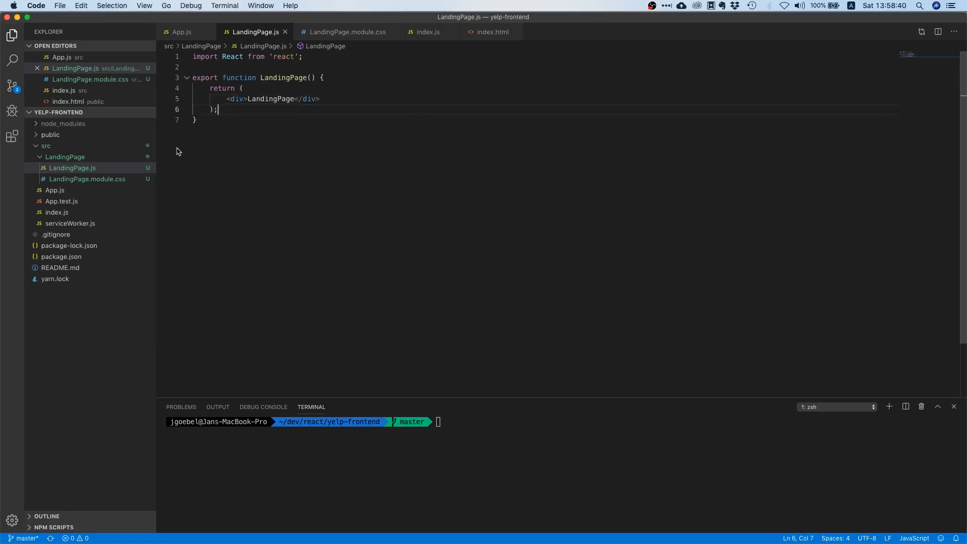
mouse_move(306, 196)
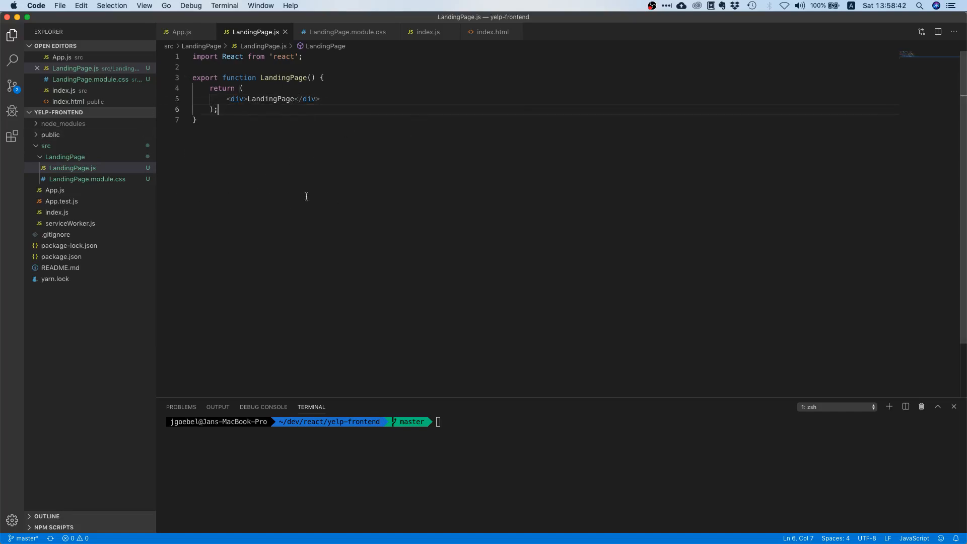
mouse_move(325, 215)
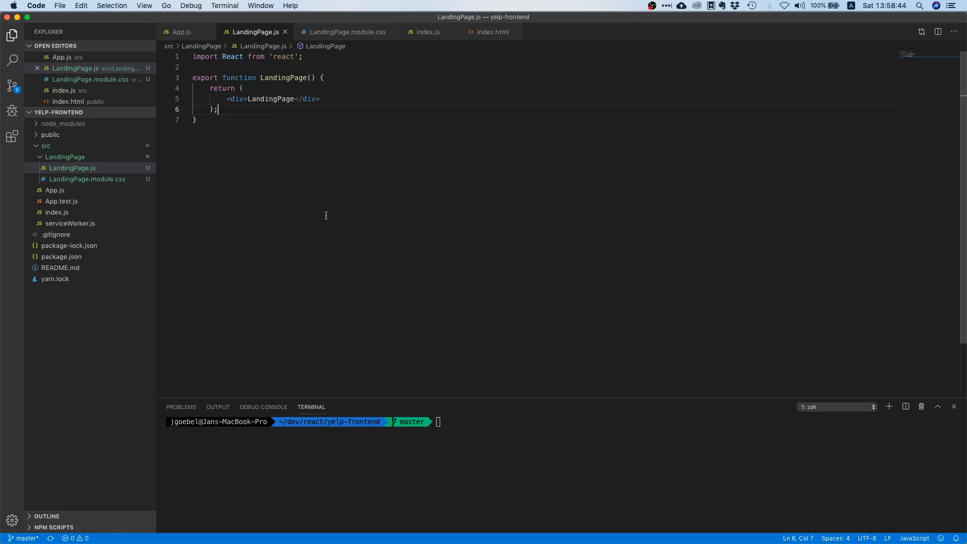
mouse_move(287, 204)
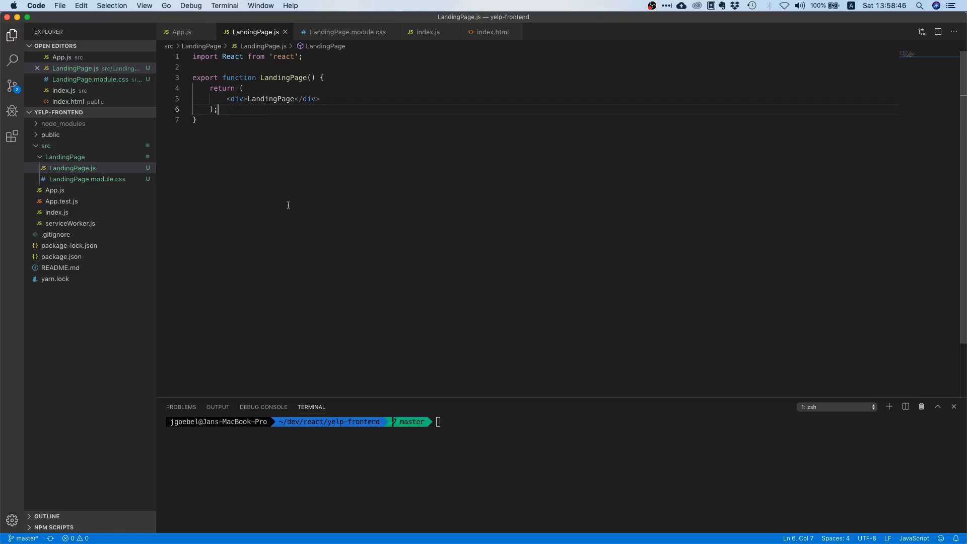
mouse_move(130, 218)
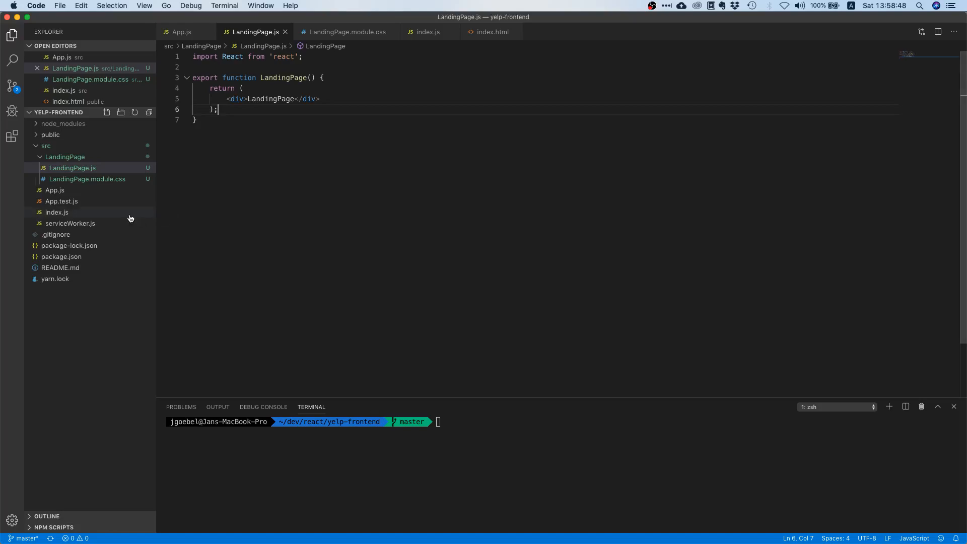
mouse_move(54, 190)
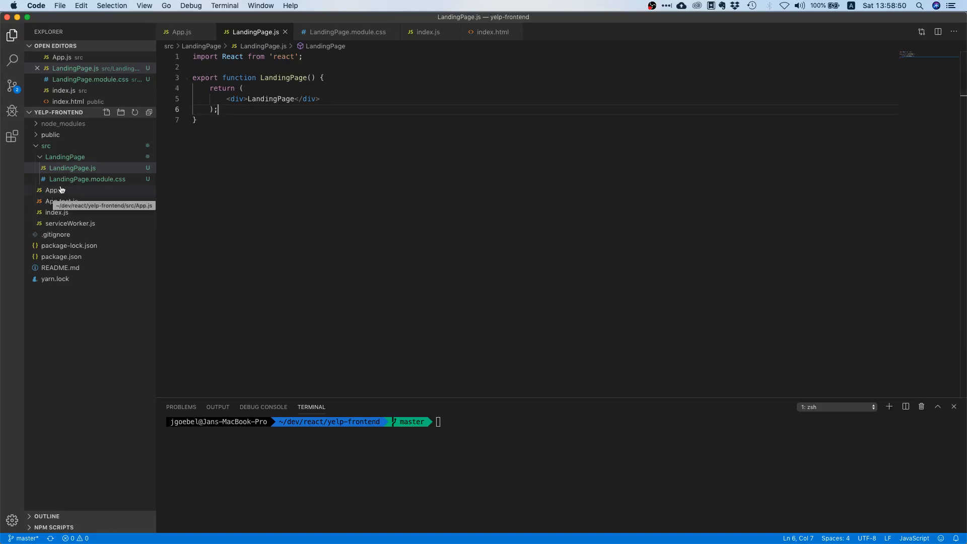
In App.js, replace the Test paragraph with <LandingPage/> imported from ./LandingPage/LandingPage
left_click(54, 190)
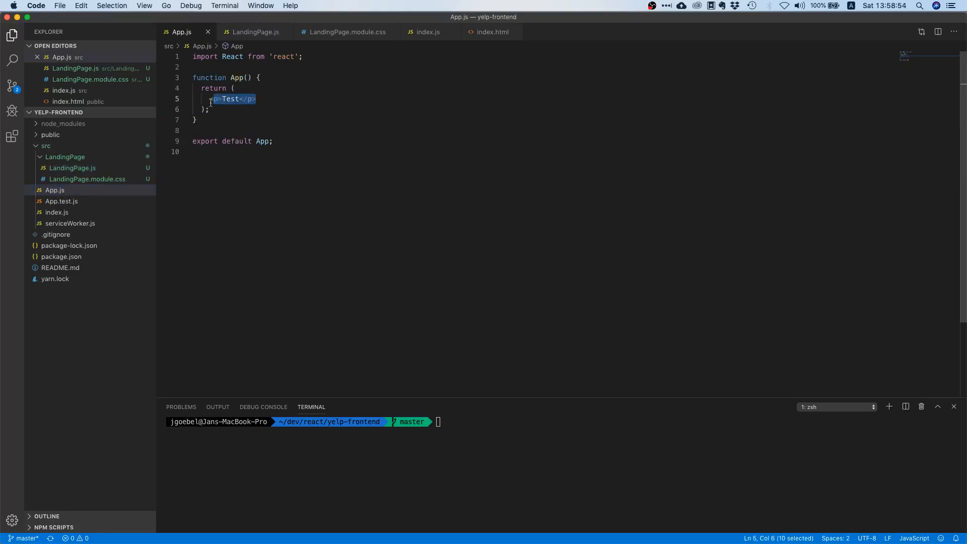
type("<")
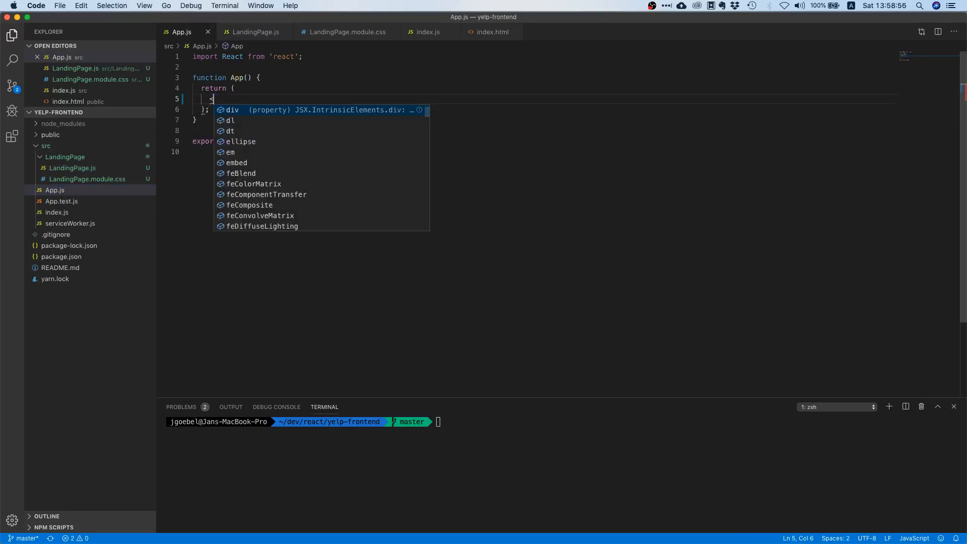
type("<LandingPage")
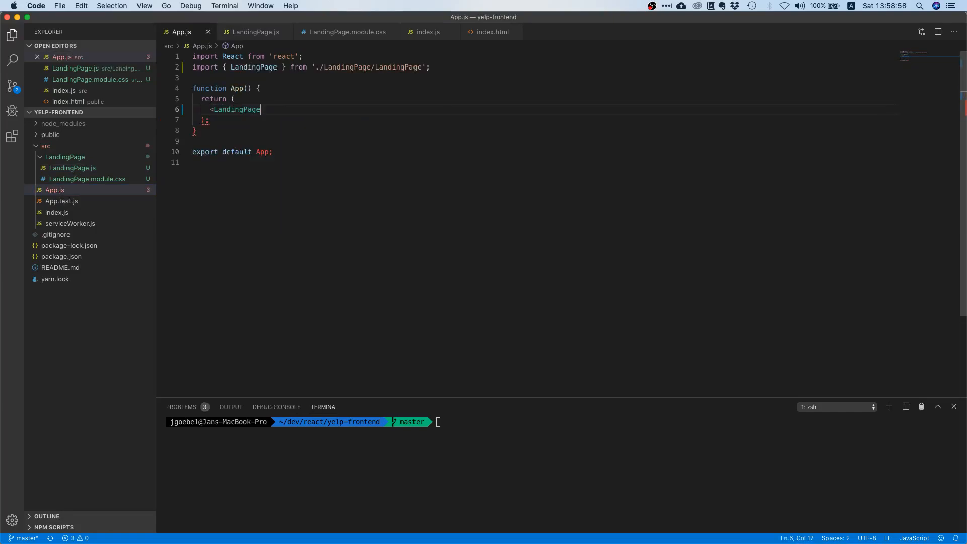
type("/>")
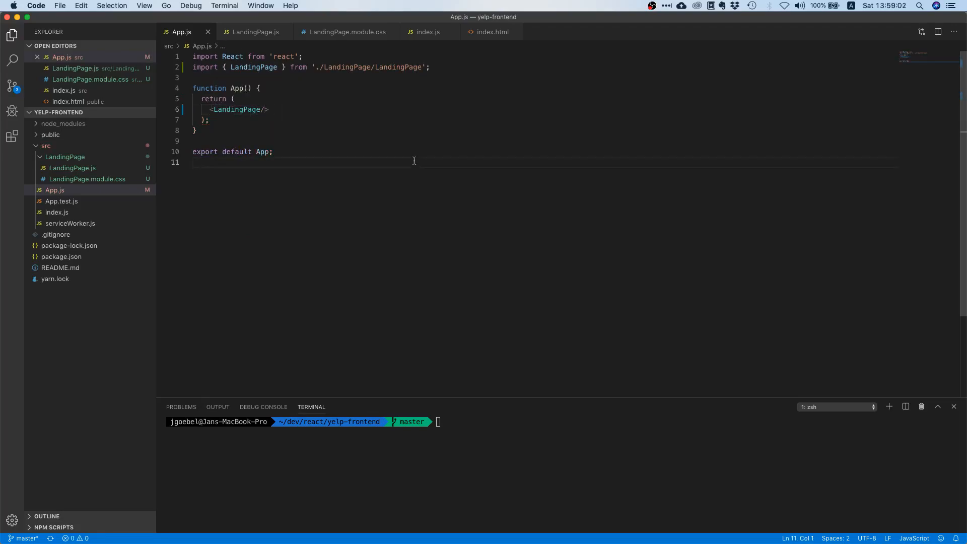
mouse_move(485, 188)
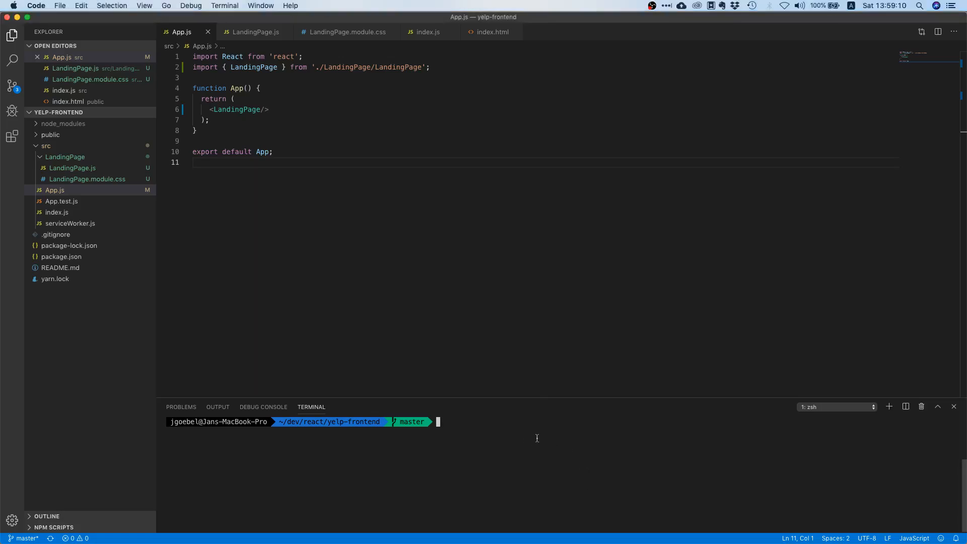
Run npm start in the terminal to serve yelp-frontend at localhost:3000
type("npm start")
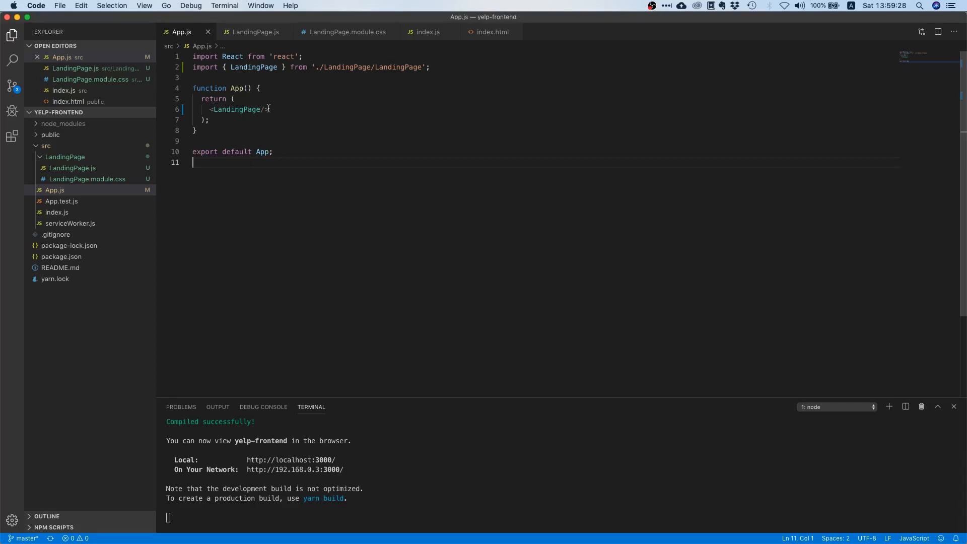
key("Backspace")
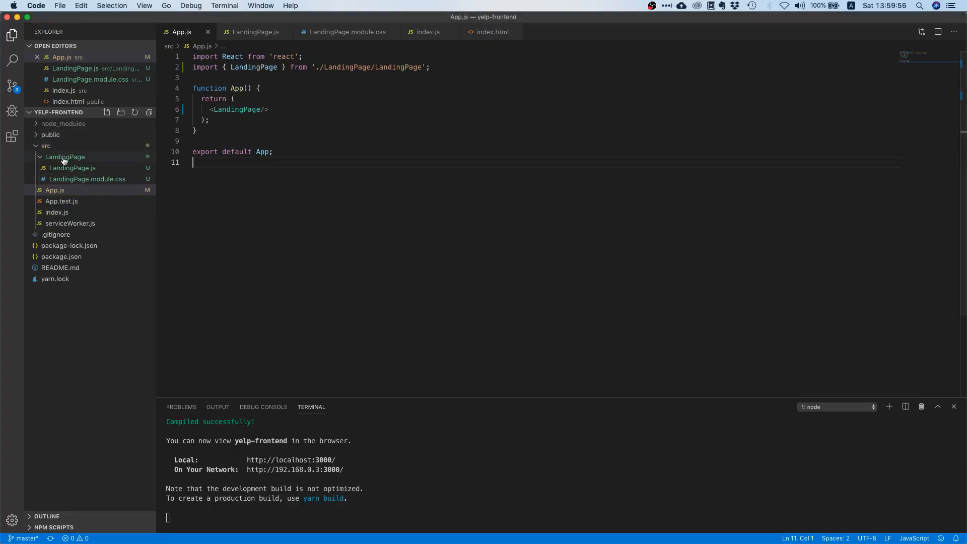
Create TopNav/TopNav.js inside the LandingPage folder
right_click(65, 157)
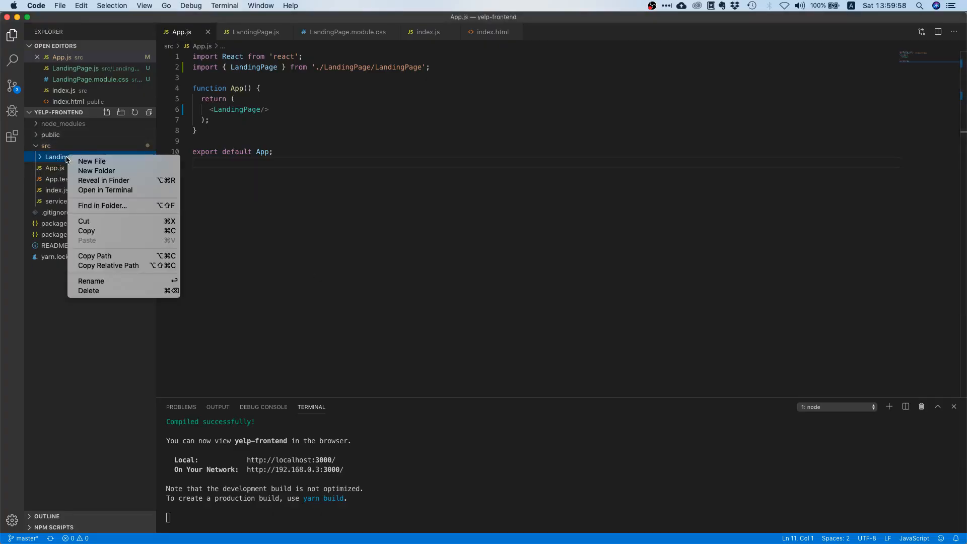
left_click(92, 161)
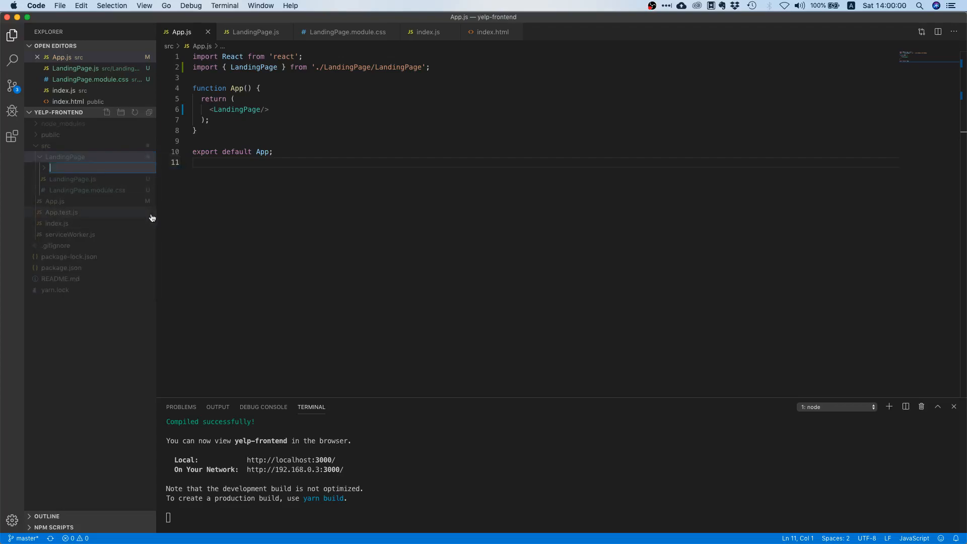
type("TopNa")
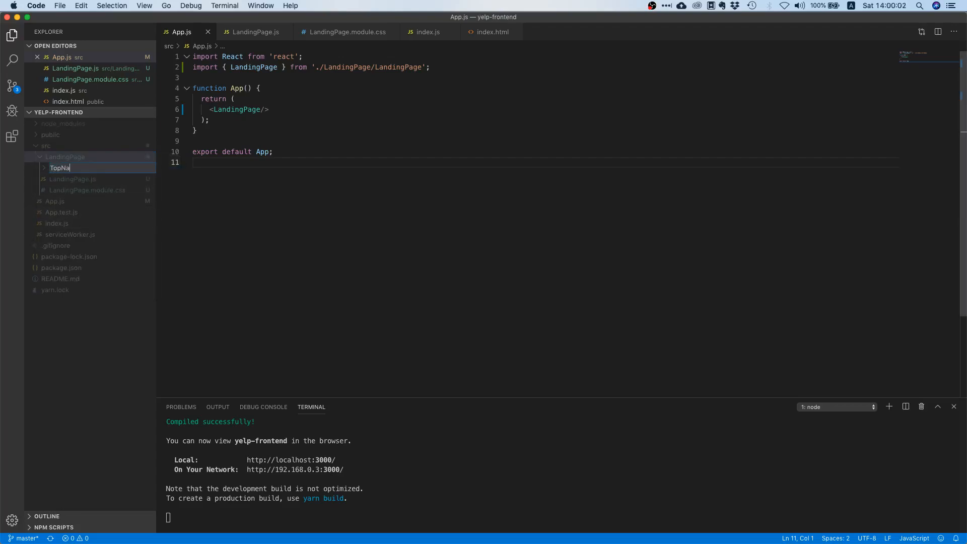
key("Return")
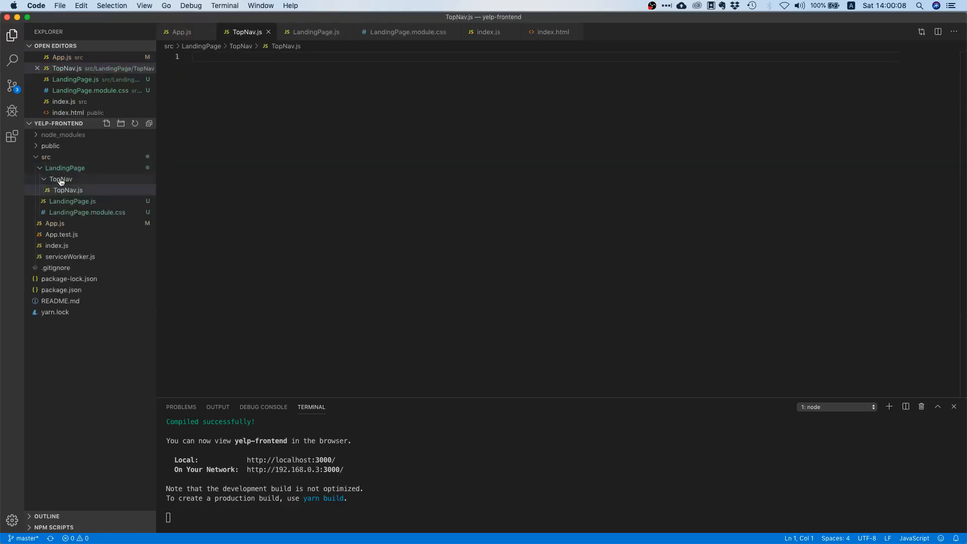
Add a TopNav.module.css stylesheet to the TopNav folder
right_click(61, 179)
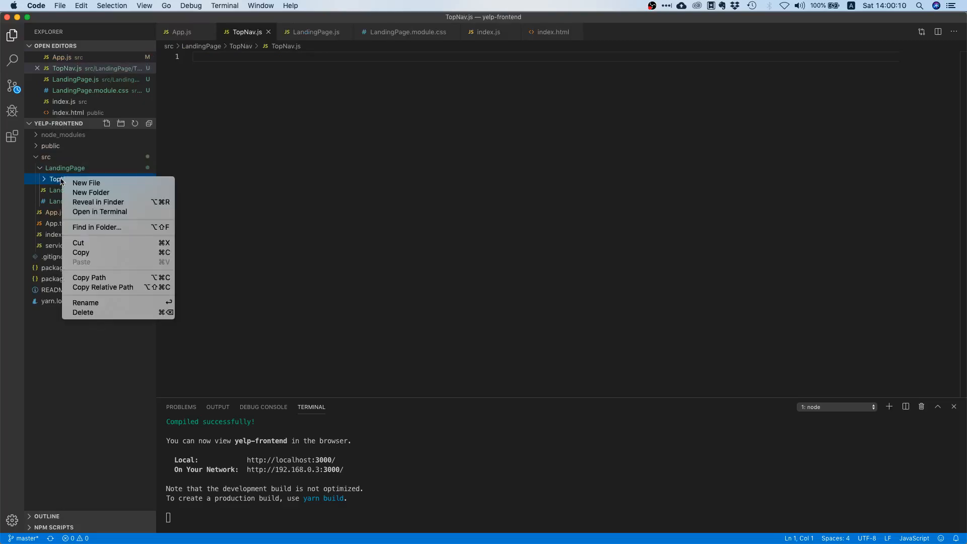
left_click(86, 182)
type("TopNav.module.")
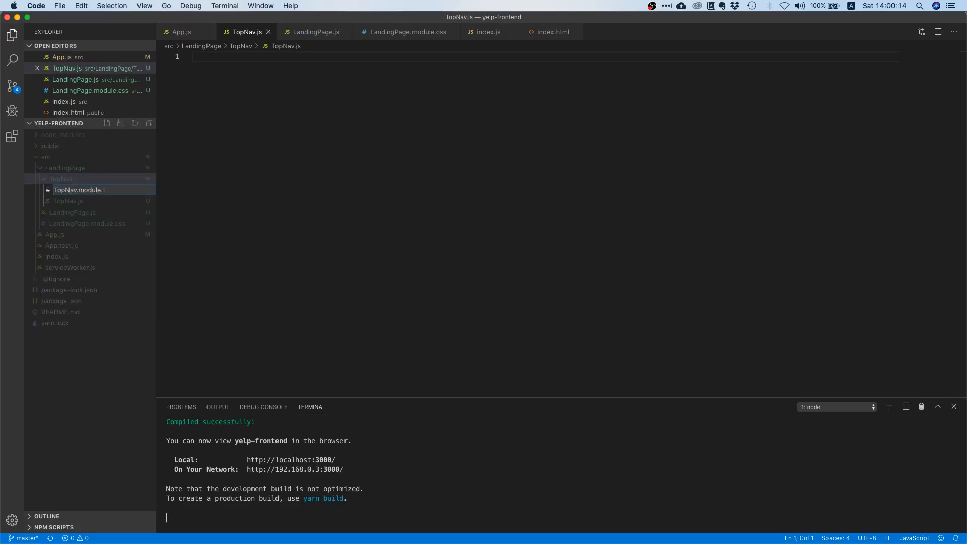
key("Return")
type("import React f")
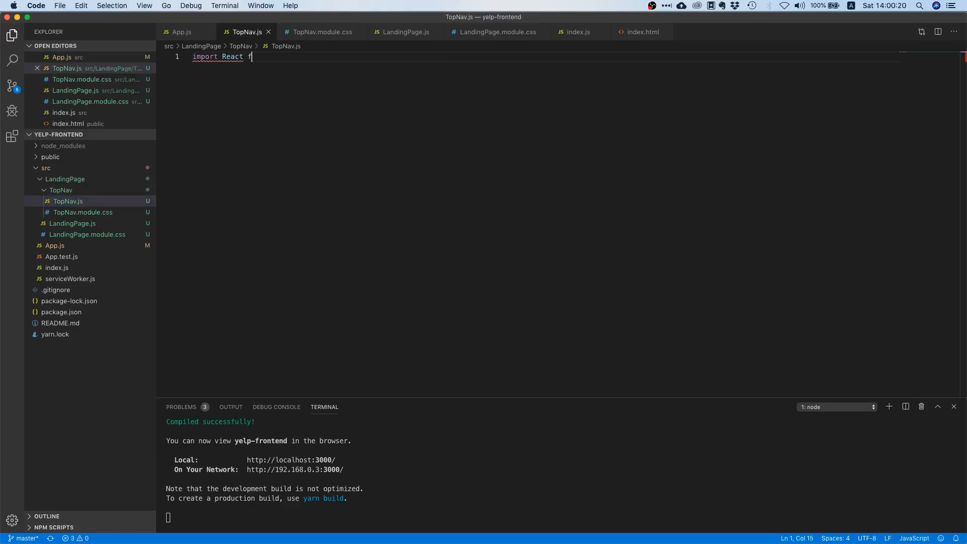
In TopNav.js, import React and export a TopNav function returning an empty <div></div>
type("rom 'react'")
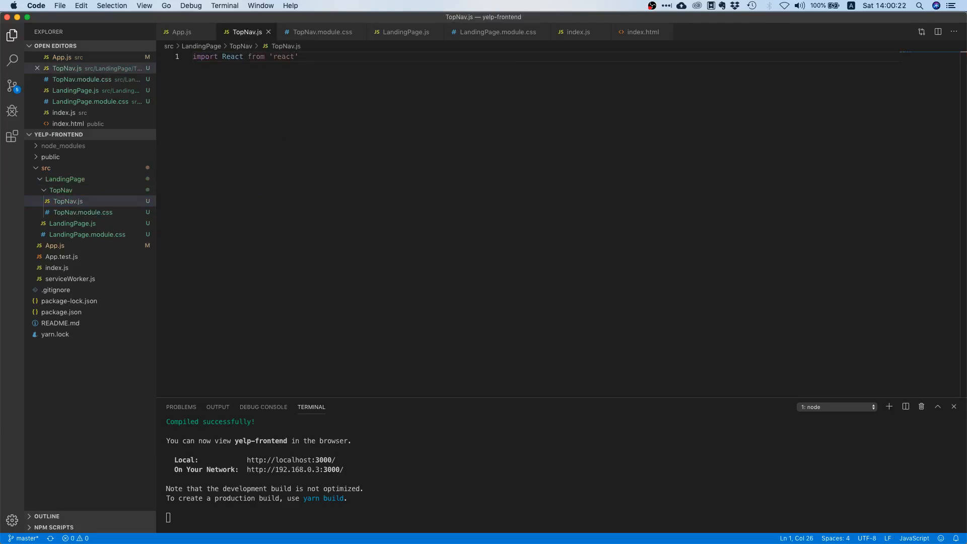
type("export function TopNav() {")
type("return (")
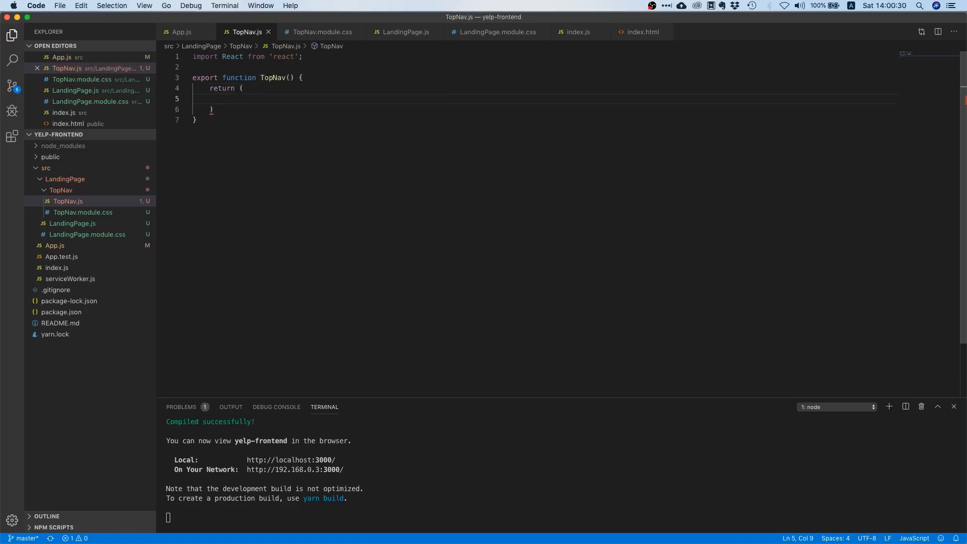
type("<div></div>")
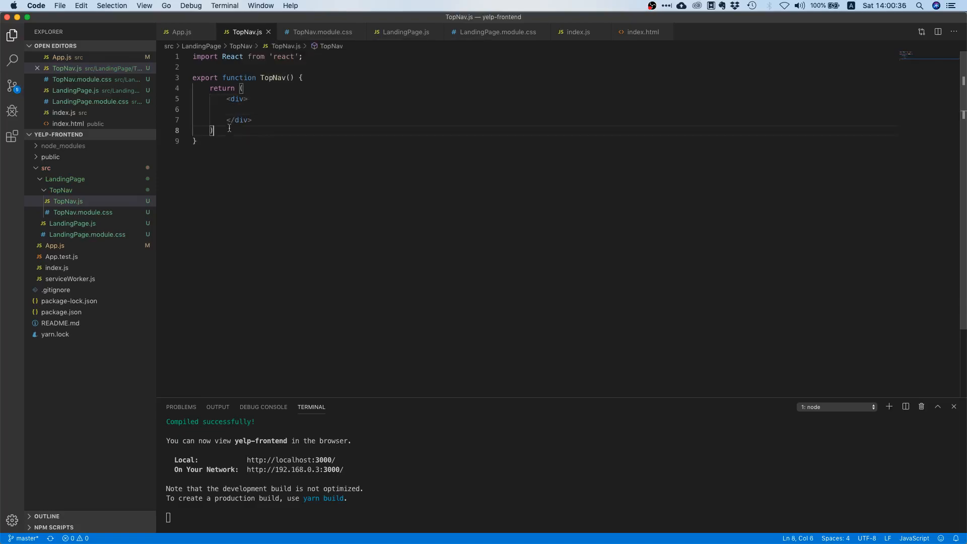
type(");")
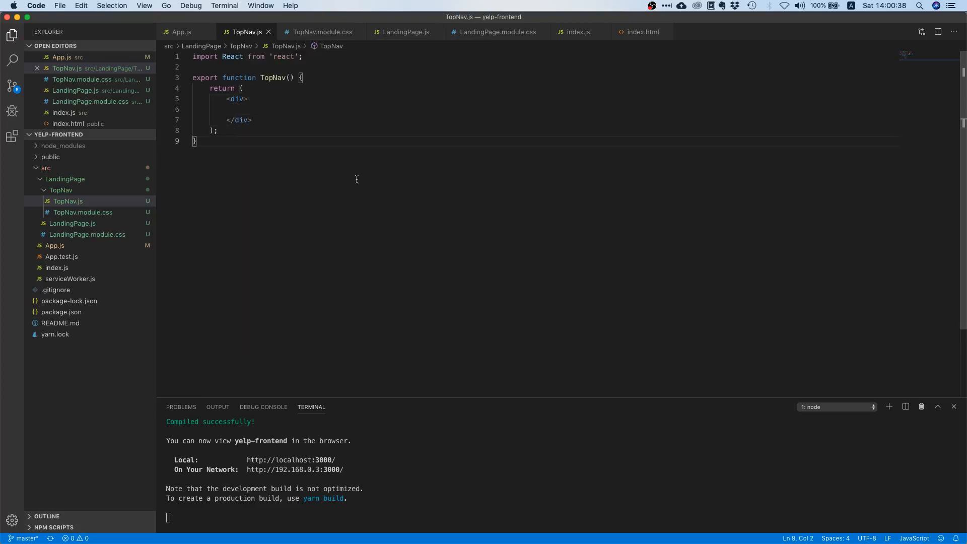
mouse_move(73, 223)
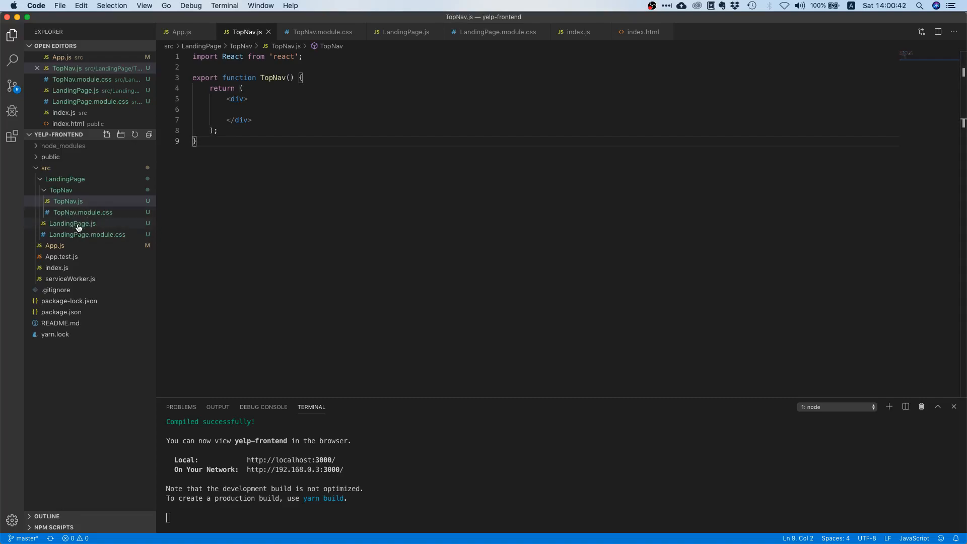
mouse_move(72, 224)
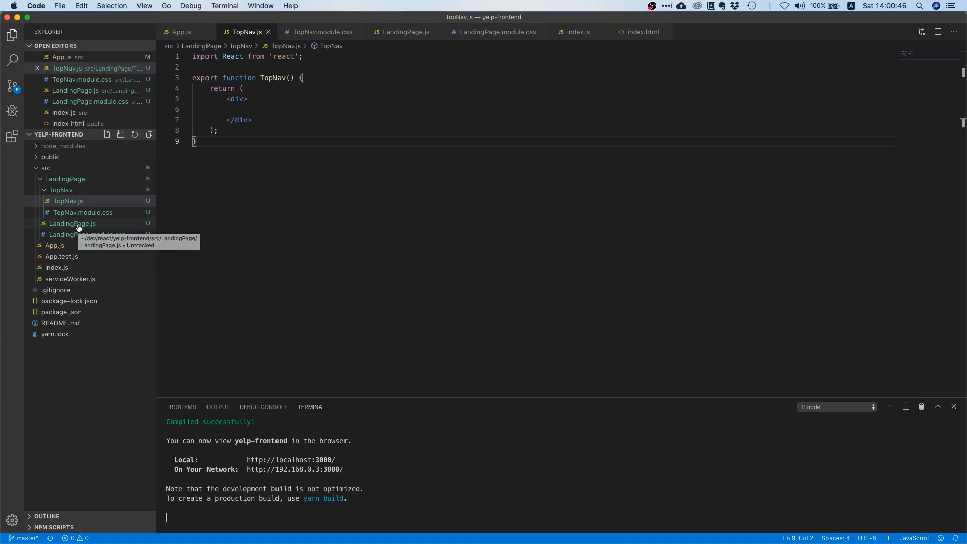
left_click(72, 222)
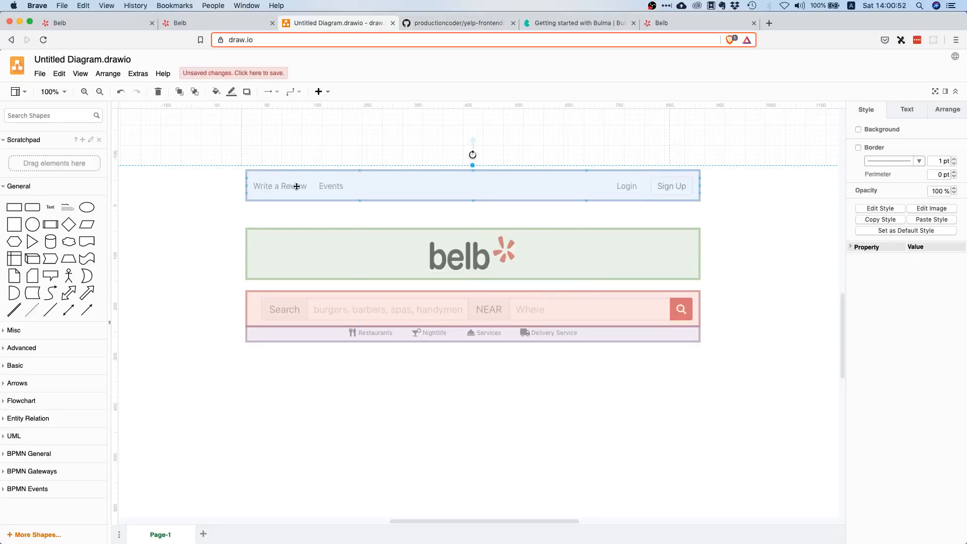
mouse_move(511, 219)
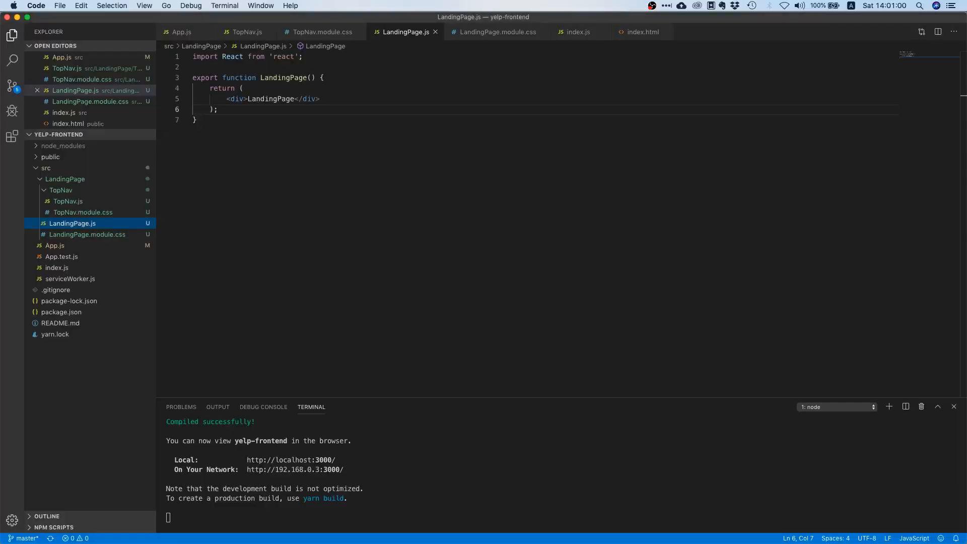
mouse_move(318, 101)
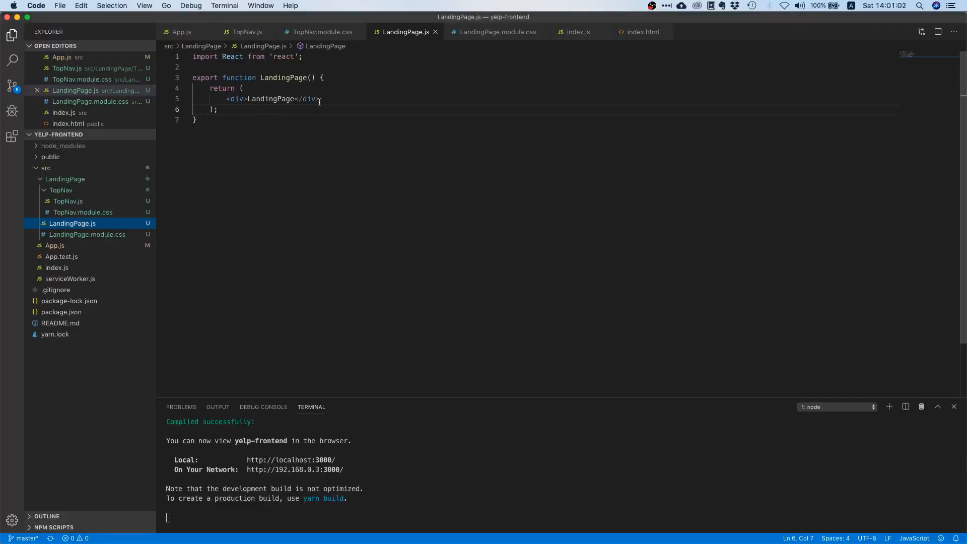
Replace the placeholder LandingPage text with <TopNav/>, auto-importing it from './TopNav/TopNav'
double_click(270, 99)
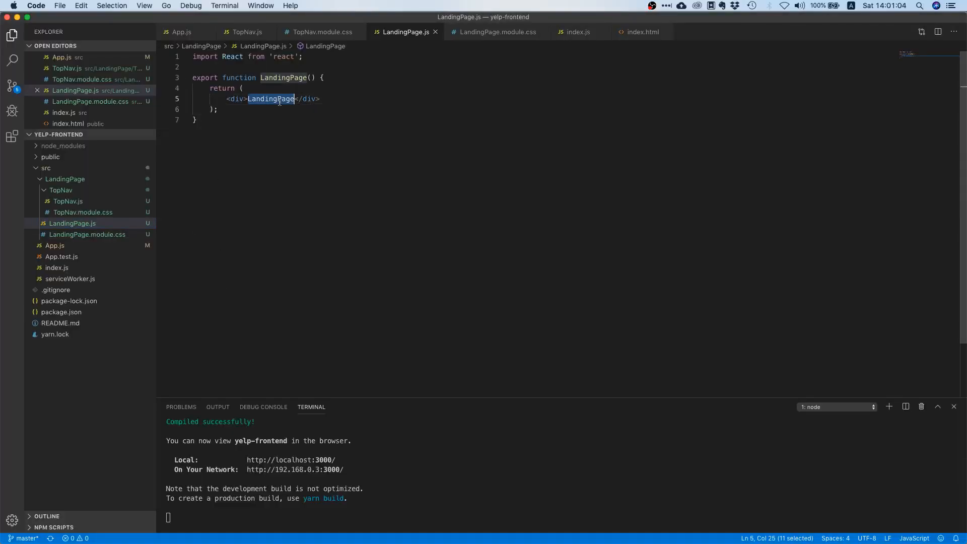
type("<TopNav")
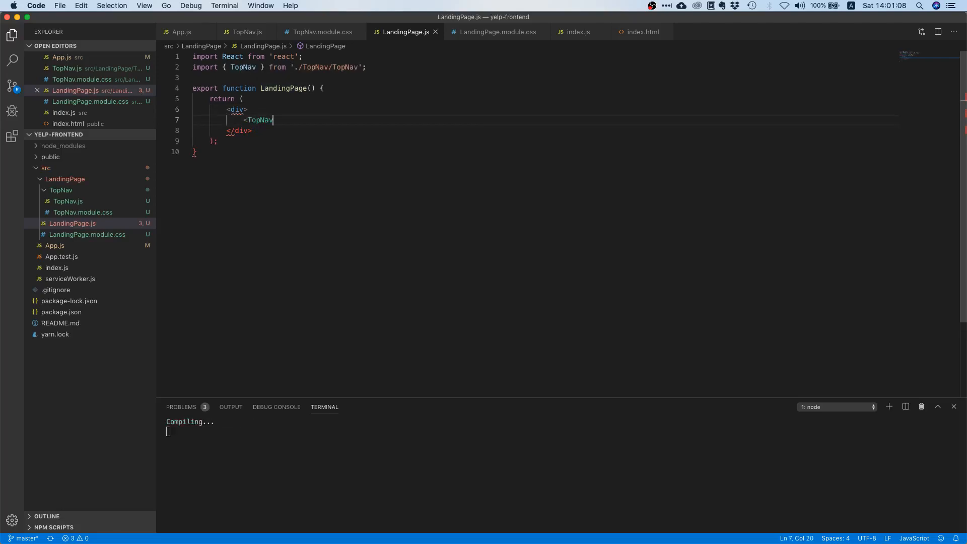
type("/>")
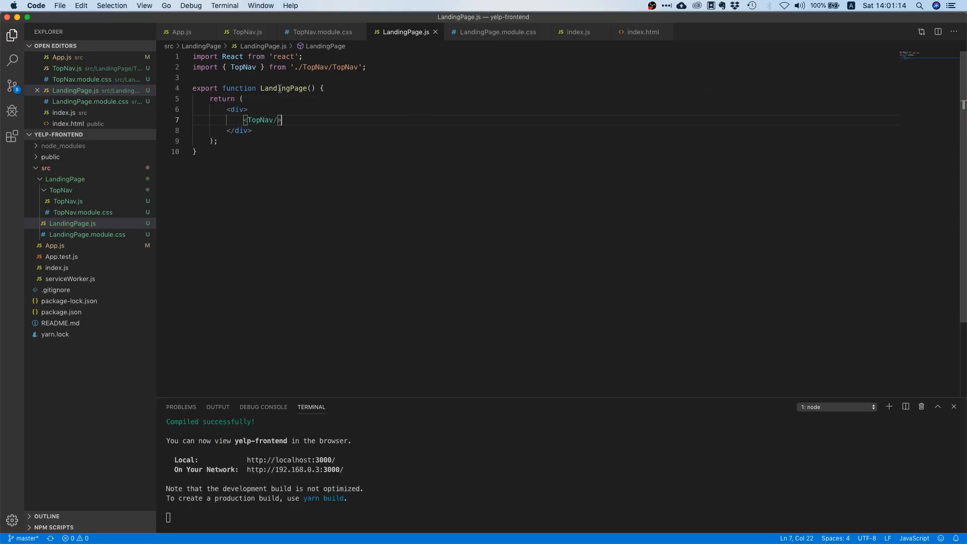
mouse_move(259, 120)
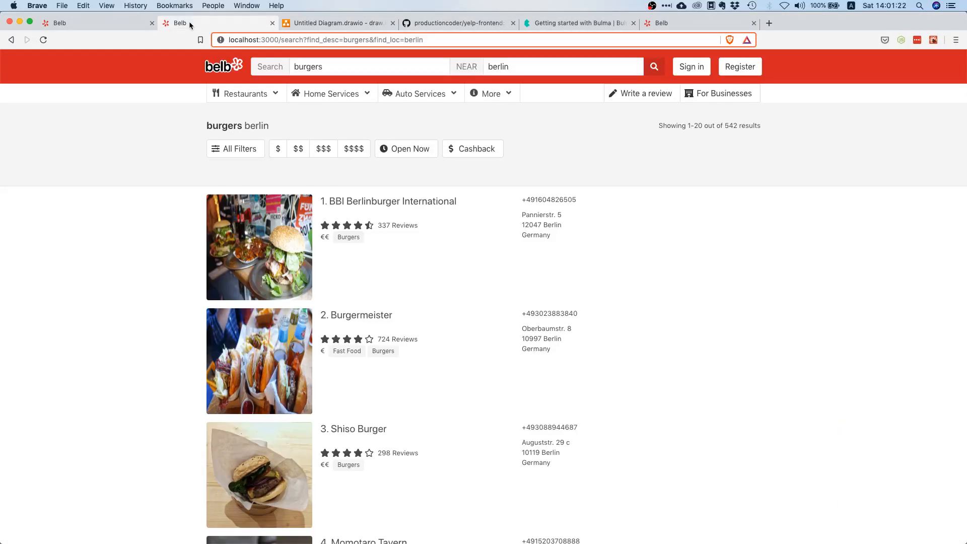
Switch to the Brave tab showing Belb's burgers-in-Berlin results at localhost:3000
left_click(223, 66)
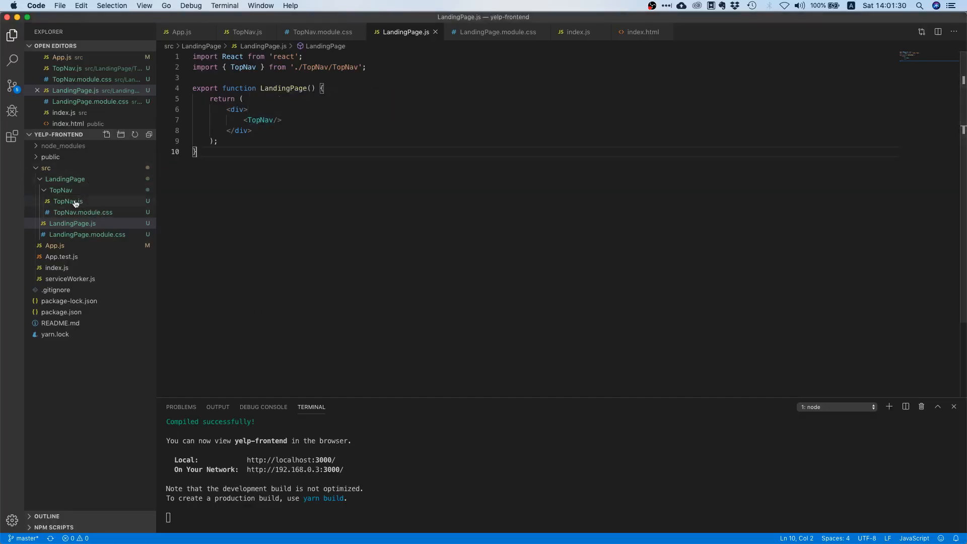
Open TopNav.js from src/LandingPage/TopNav in the Explorer
left_click(68, 202)
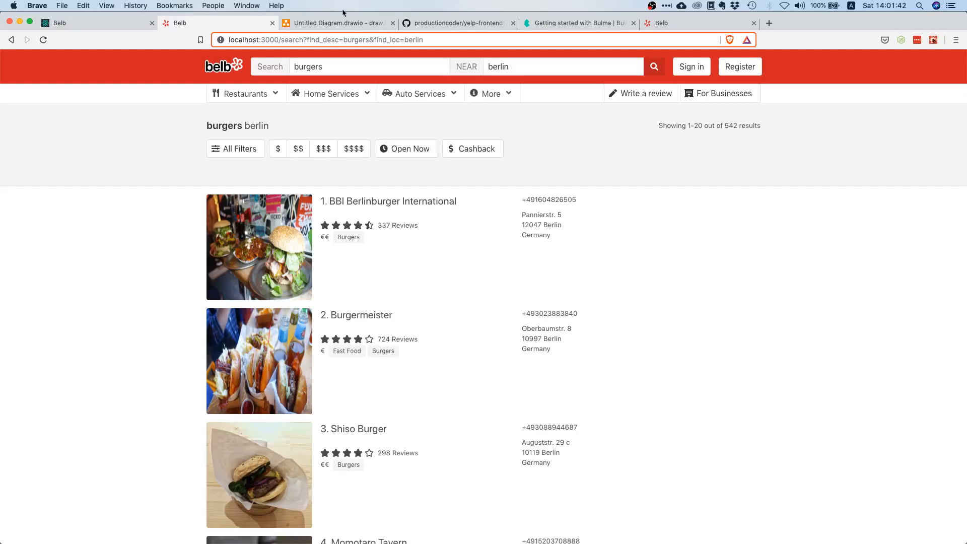
Switch back to the Brave tab with the Belb results page
left_click(337, 23)
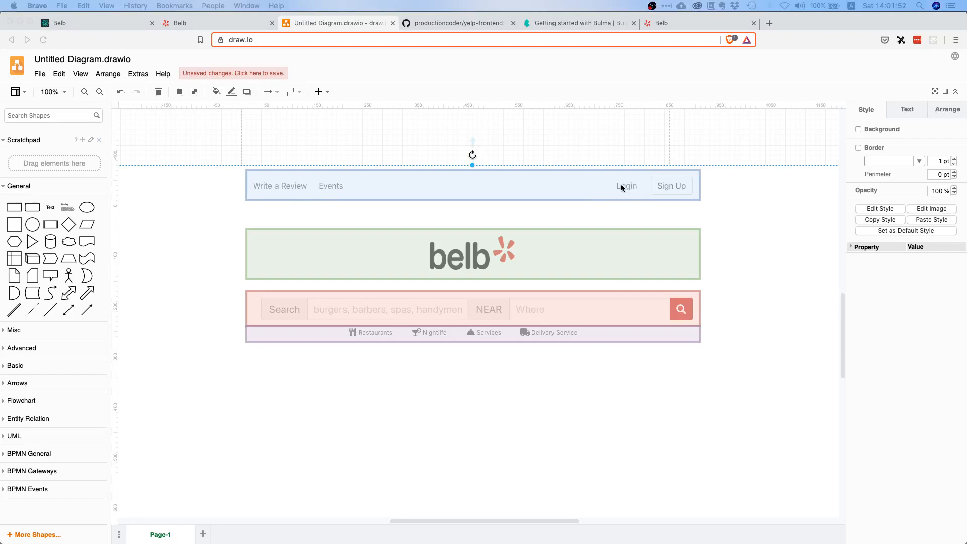
mouse_move(677, 190)
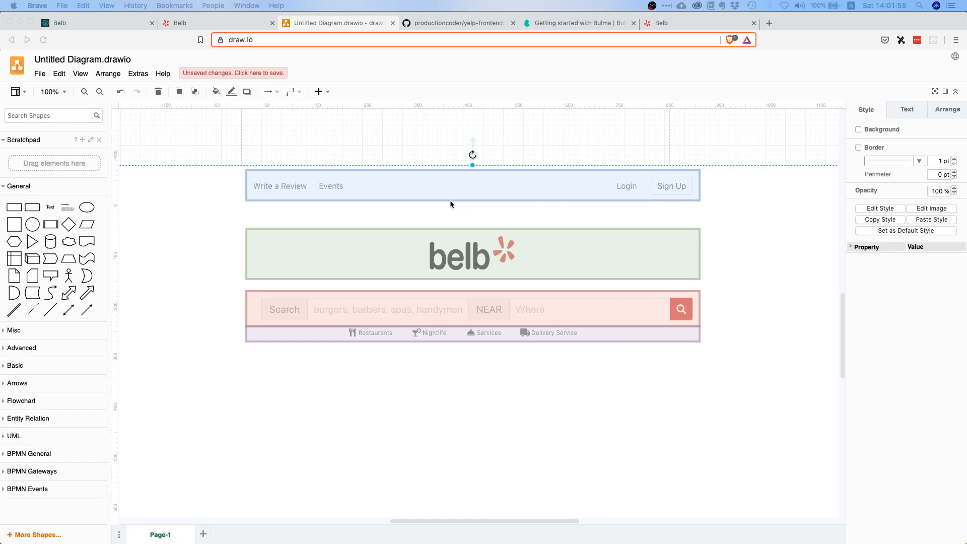
mouse_move(456, 221)
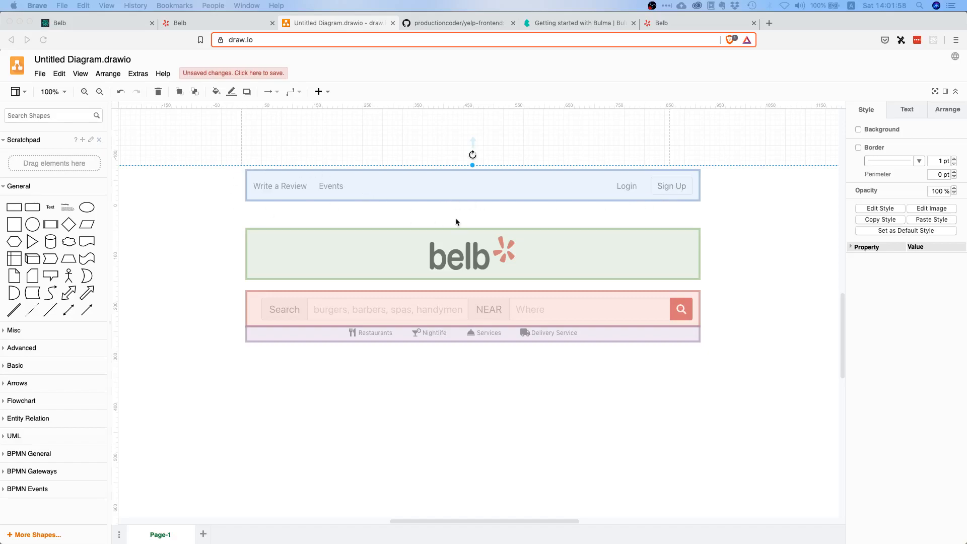
mouse_move(284, 164)
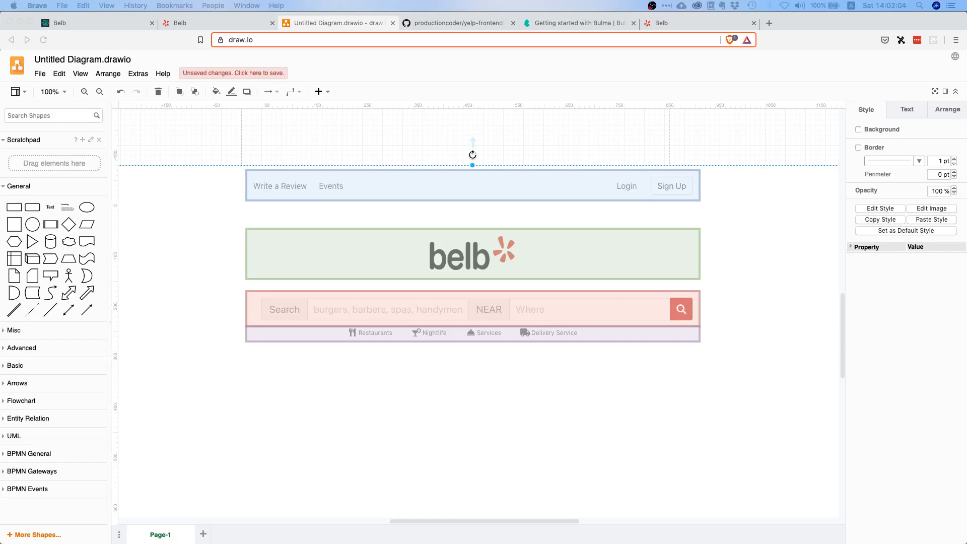
mouse_move(269, 301)
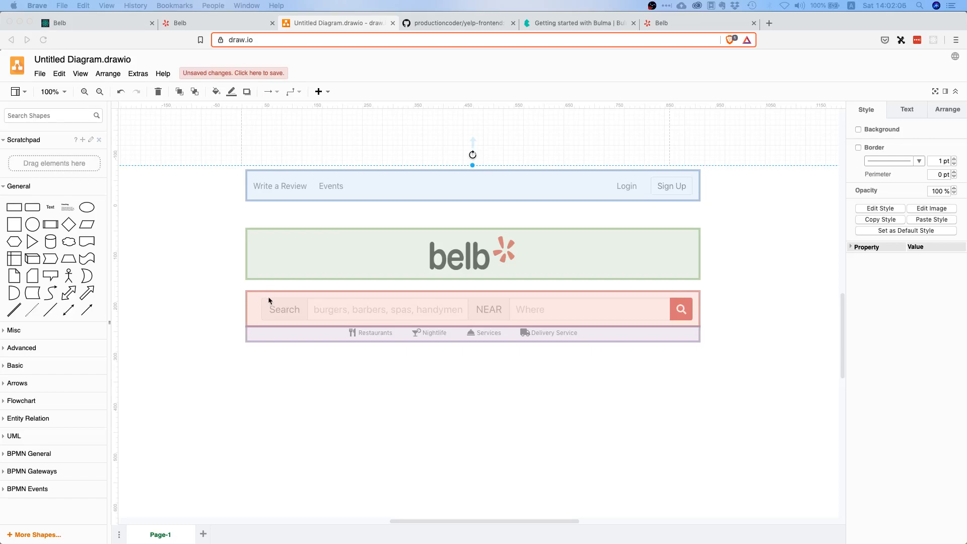
mouse_move(400, 532)
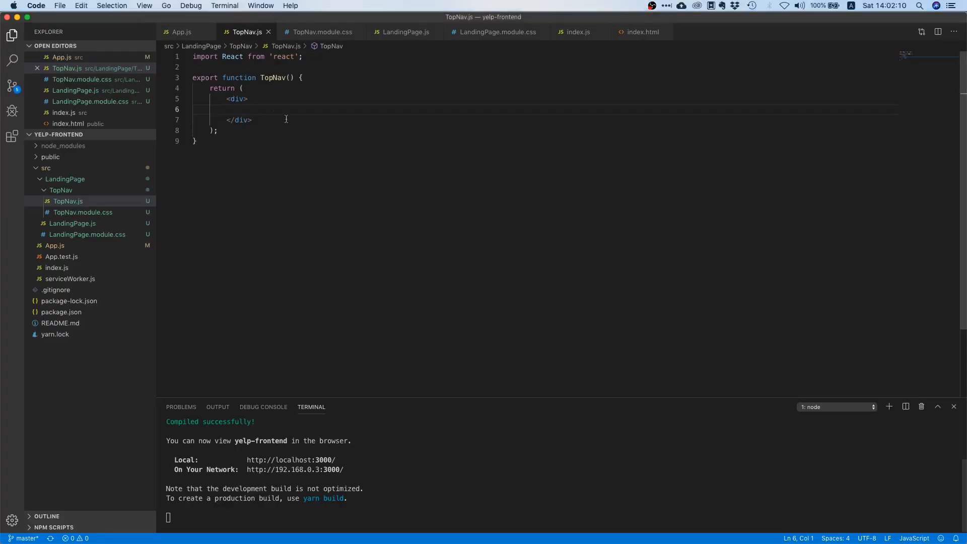
Add an inner div to TopNav holding <span>Write a Review</span> and <span>Events</span>
left_click(259, 109)
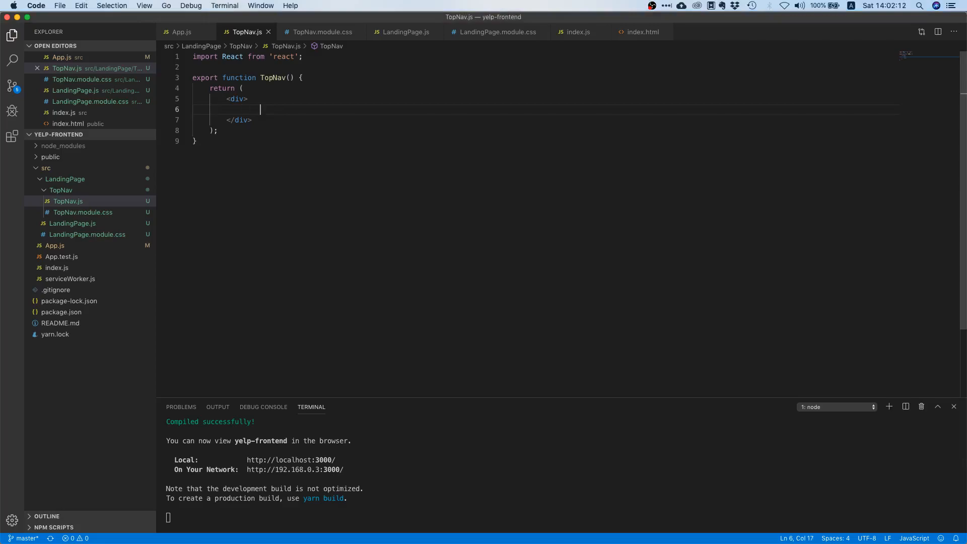
type("<div></div>")
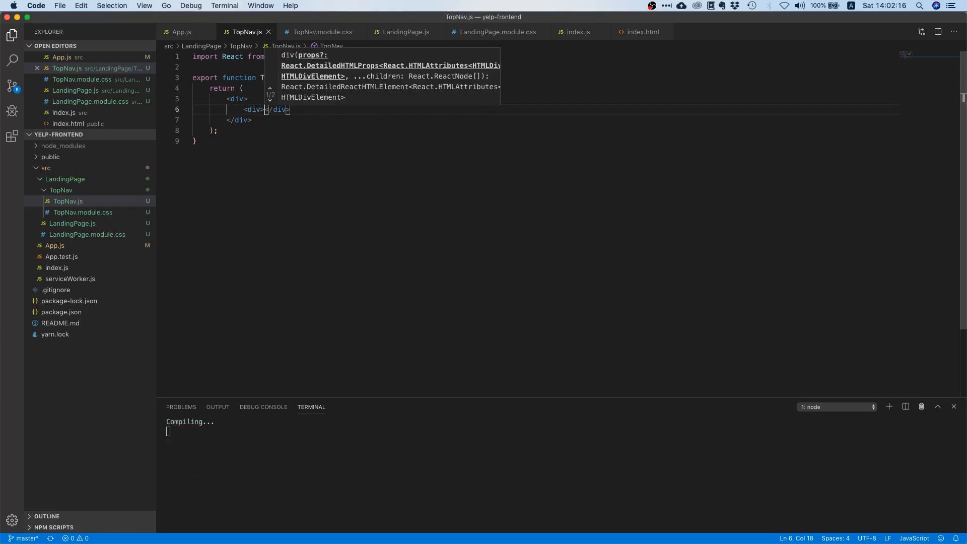
key("Enter")
type("<span></span>")
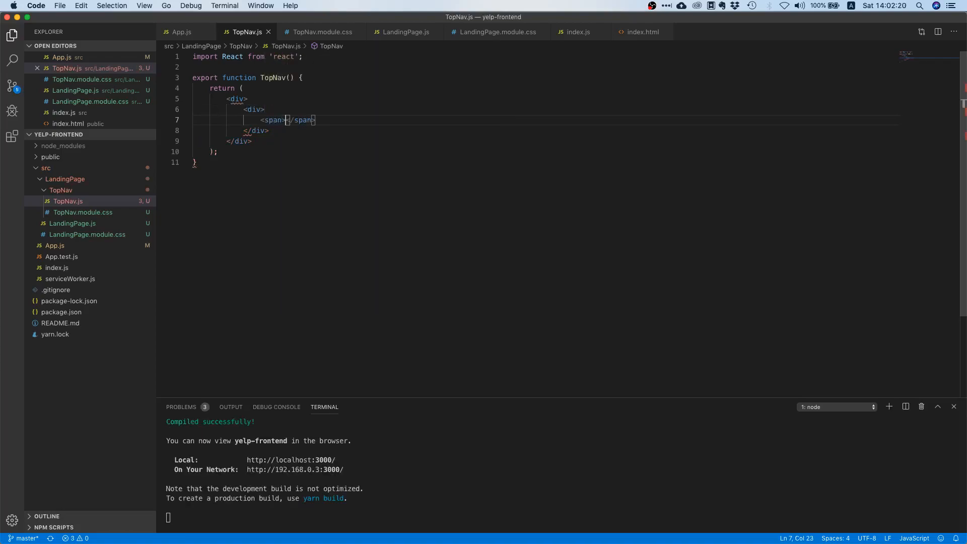
type("Write")
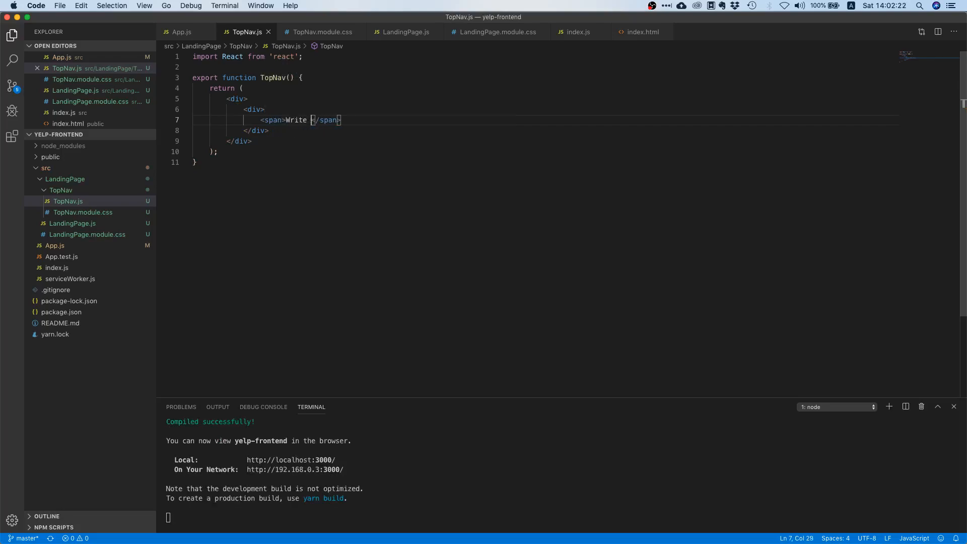
type("a Review")
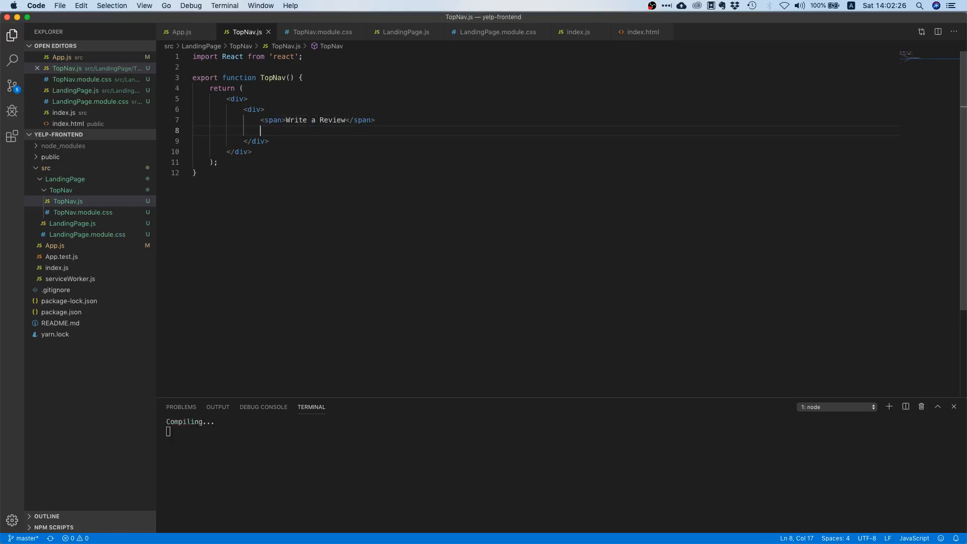
type("<span></span>")
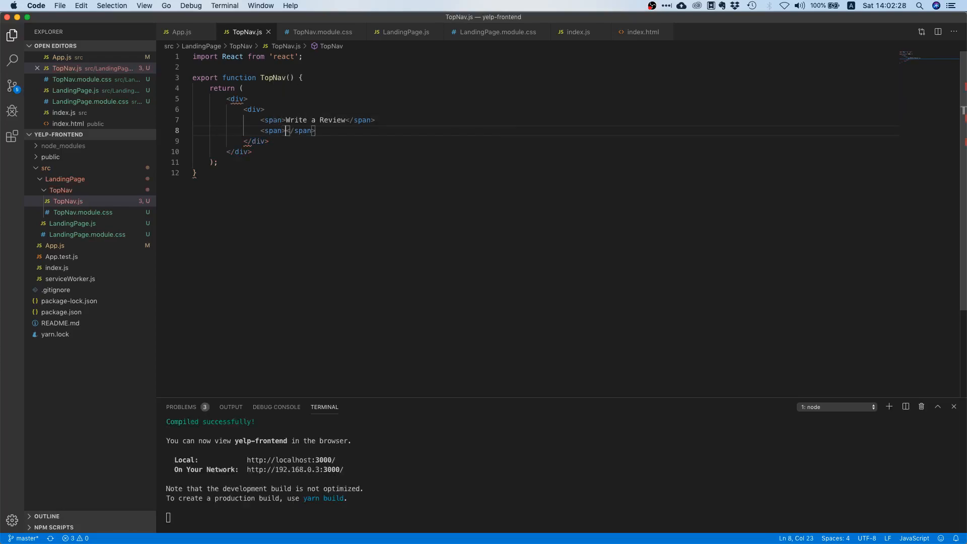
type("Events")
type("<div>")
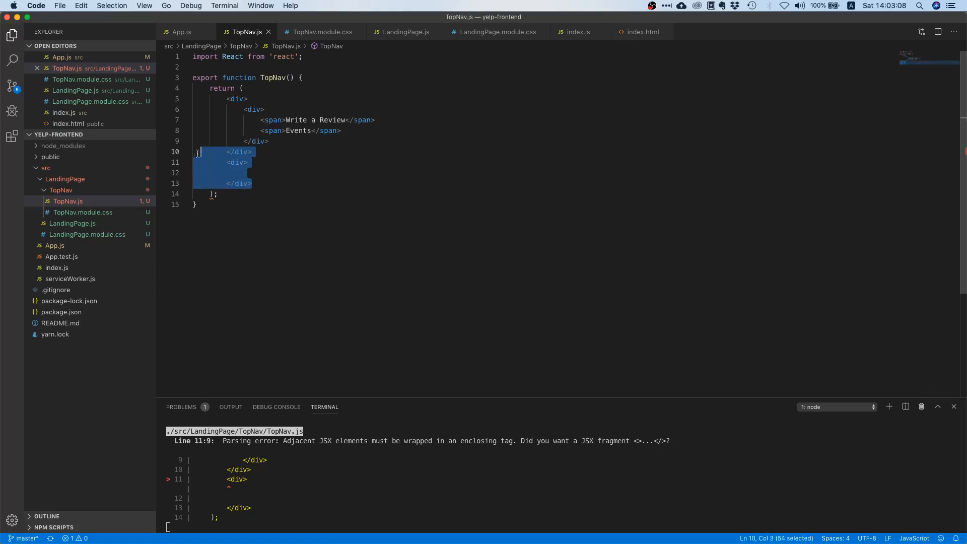
Nest the second div correctly and fill it with a Login span and a 'Sign up' button with className 'button'
key("Backspace")
type("<span></span>")
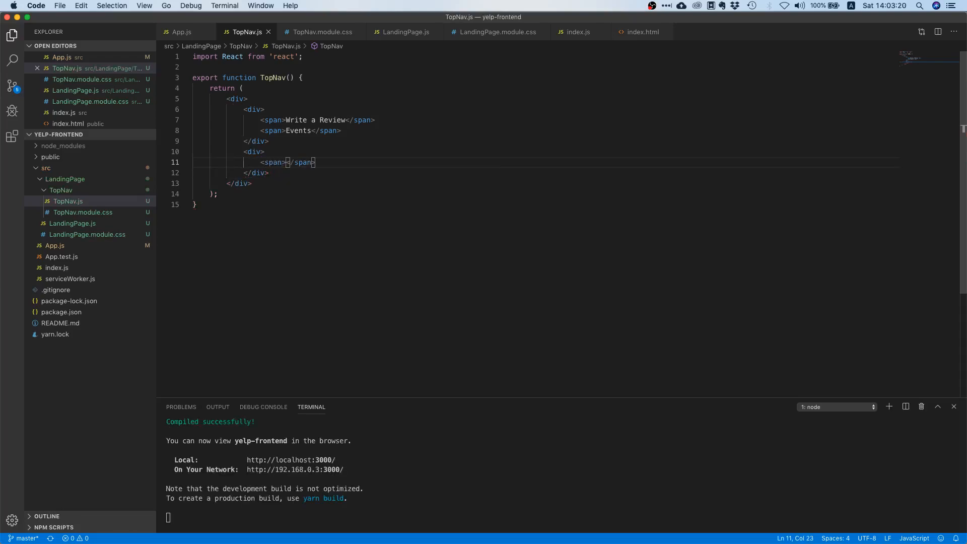
type("Login")
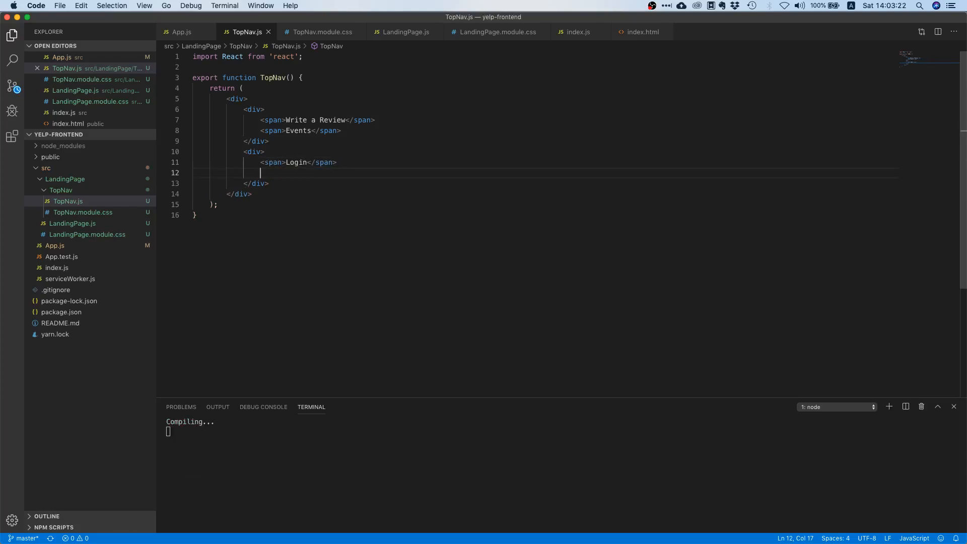
type("<button className=")
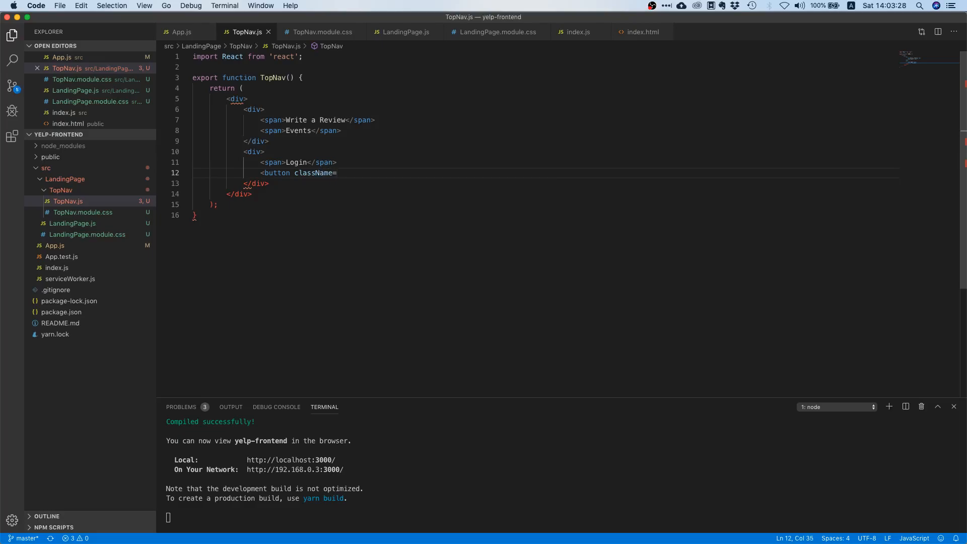
type("'button'")
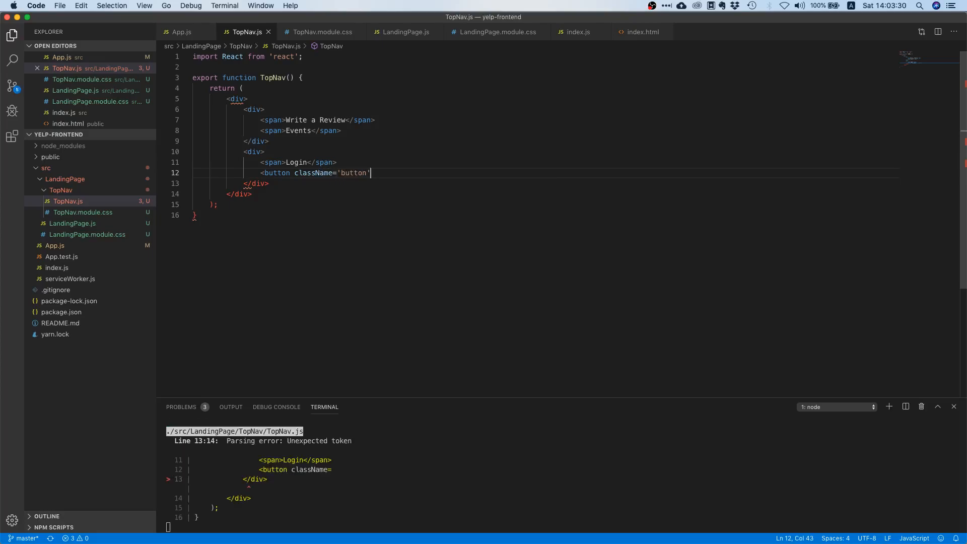
type(">Sign </button>")
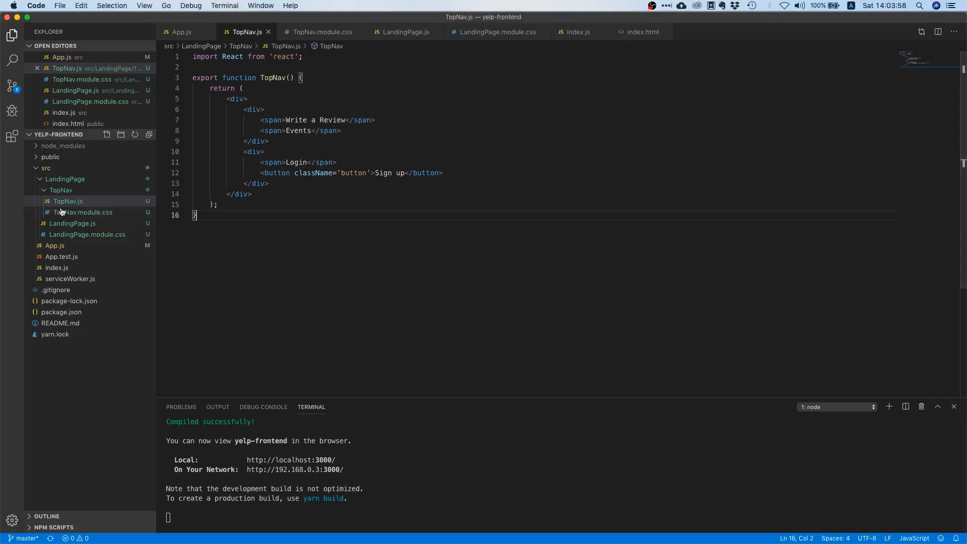
mouse_move(79, 271)
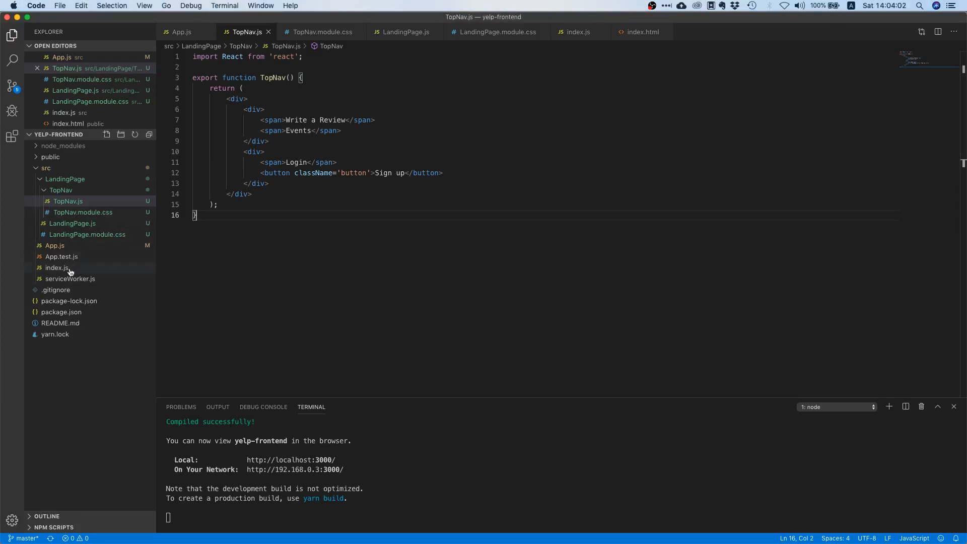
Add import 'bulma/css/bulma.css' after the App import in index.js
left_click(56, 267)
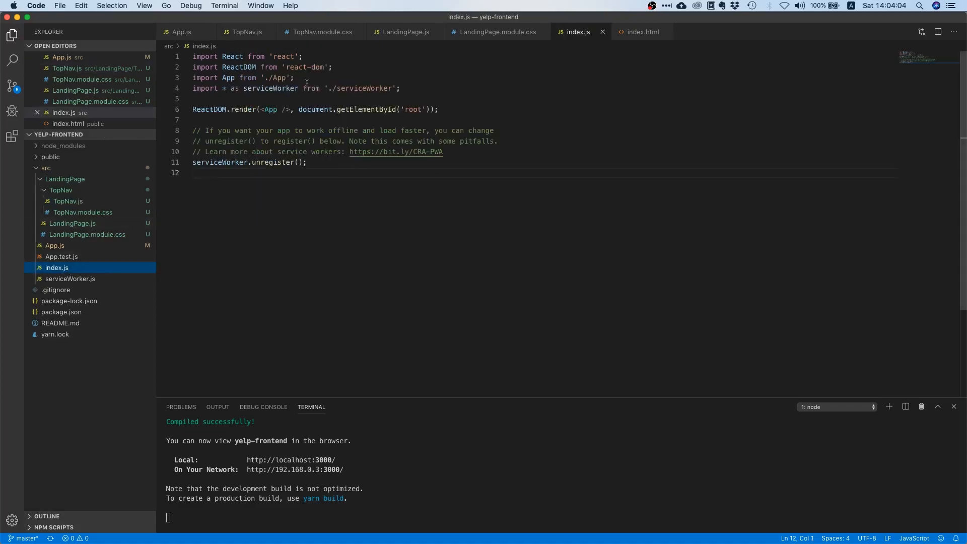
left_click(325, 88)
type("import")
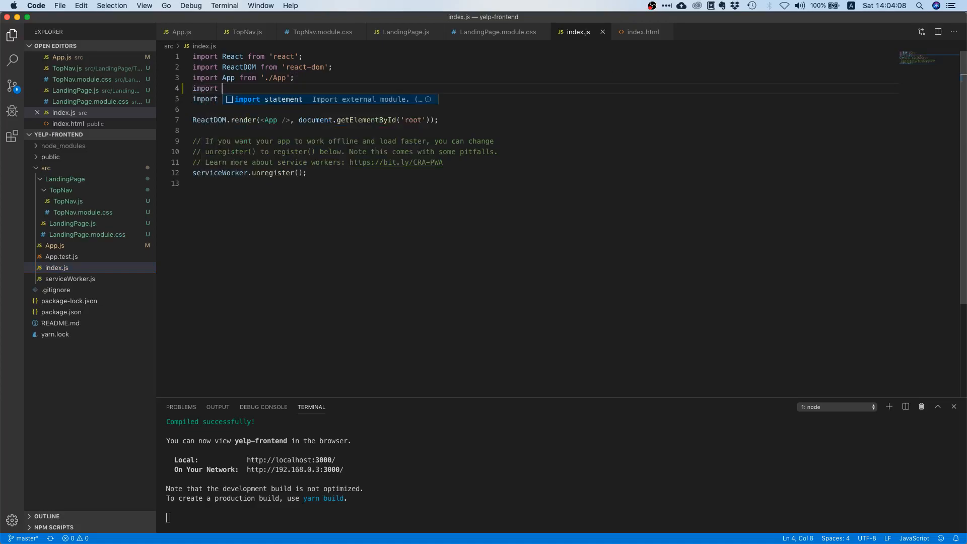
type("'bulma'")
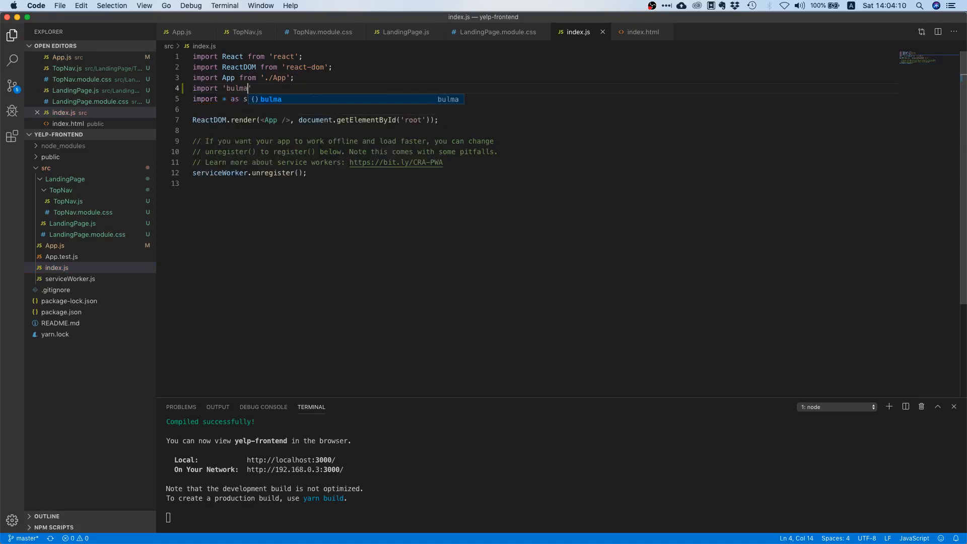
type("/css")
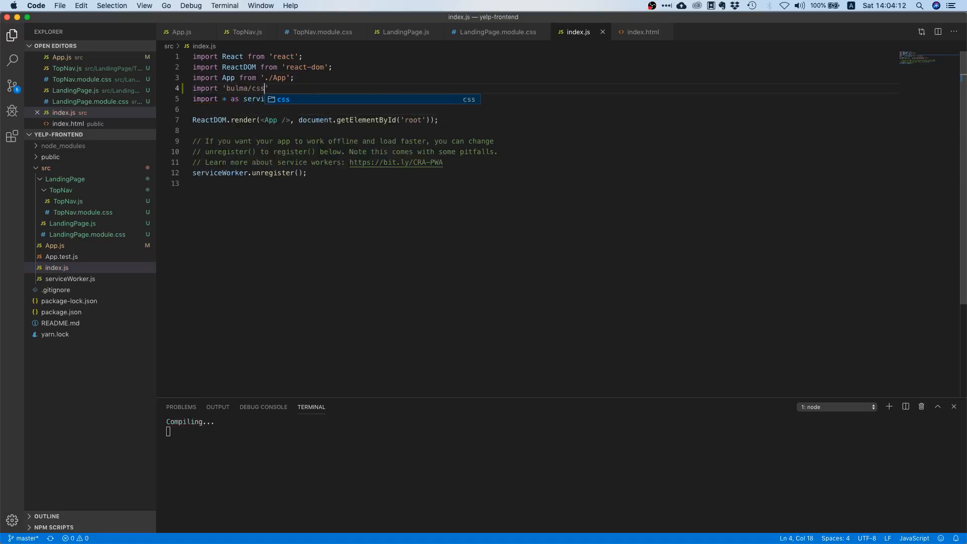
type("/bulma.css")
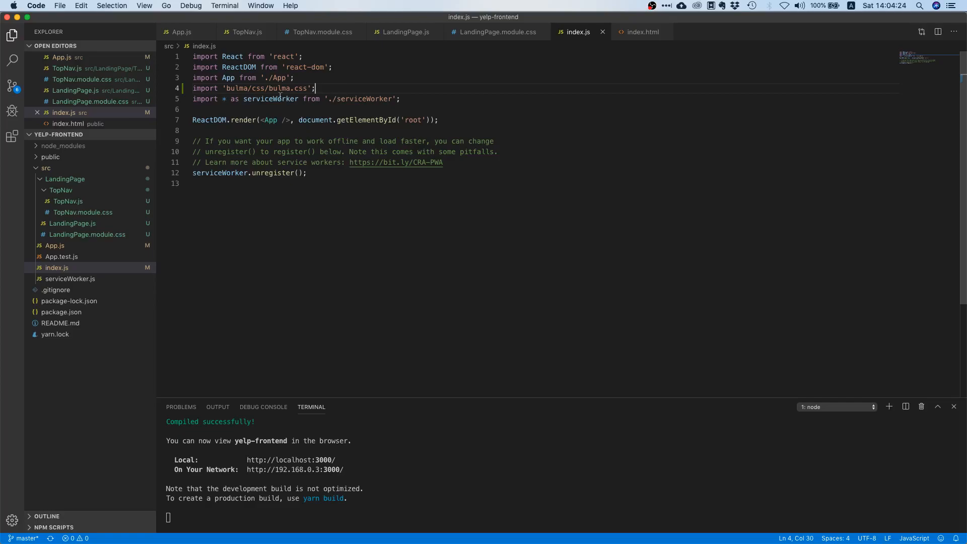
mouse_move(61, 279)
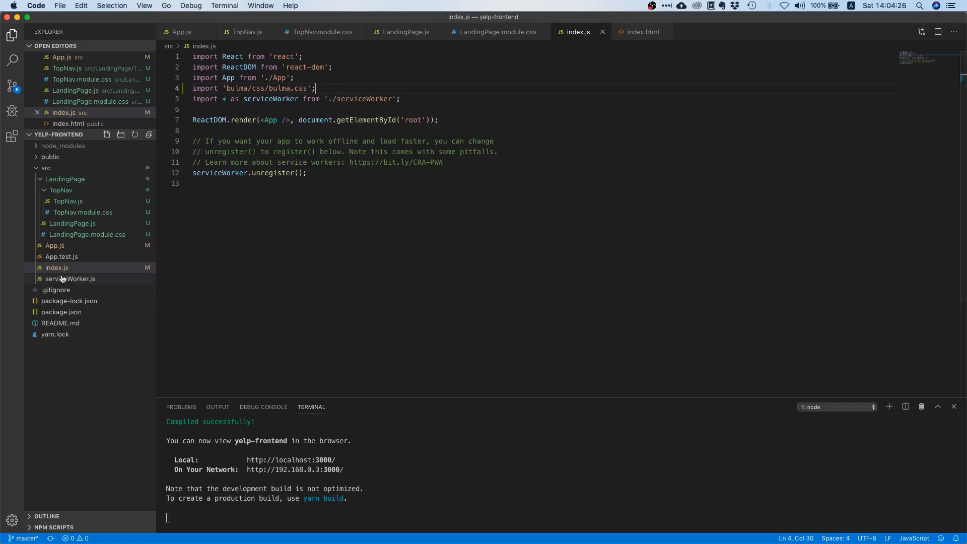
mouse_move(270, 119)
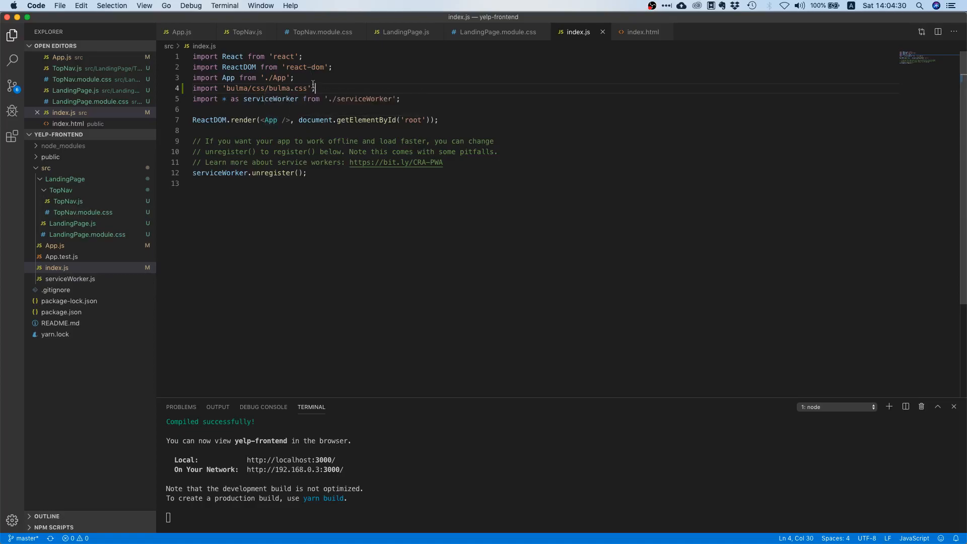
mouse_move(426, 342)
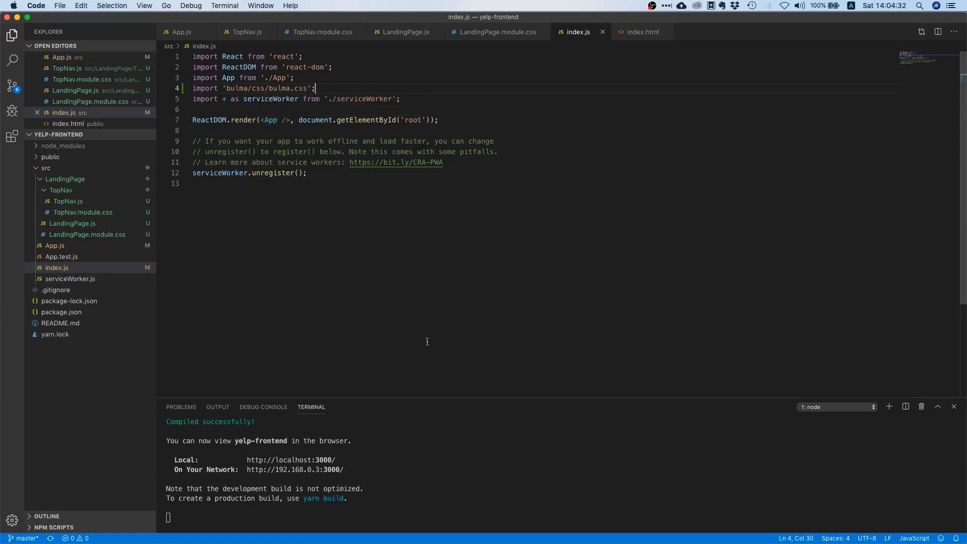